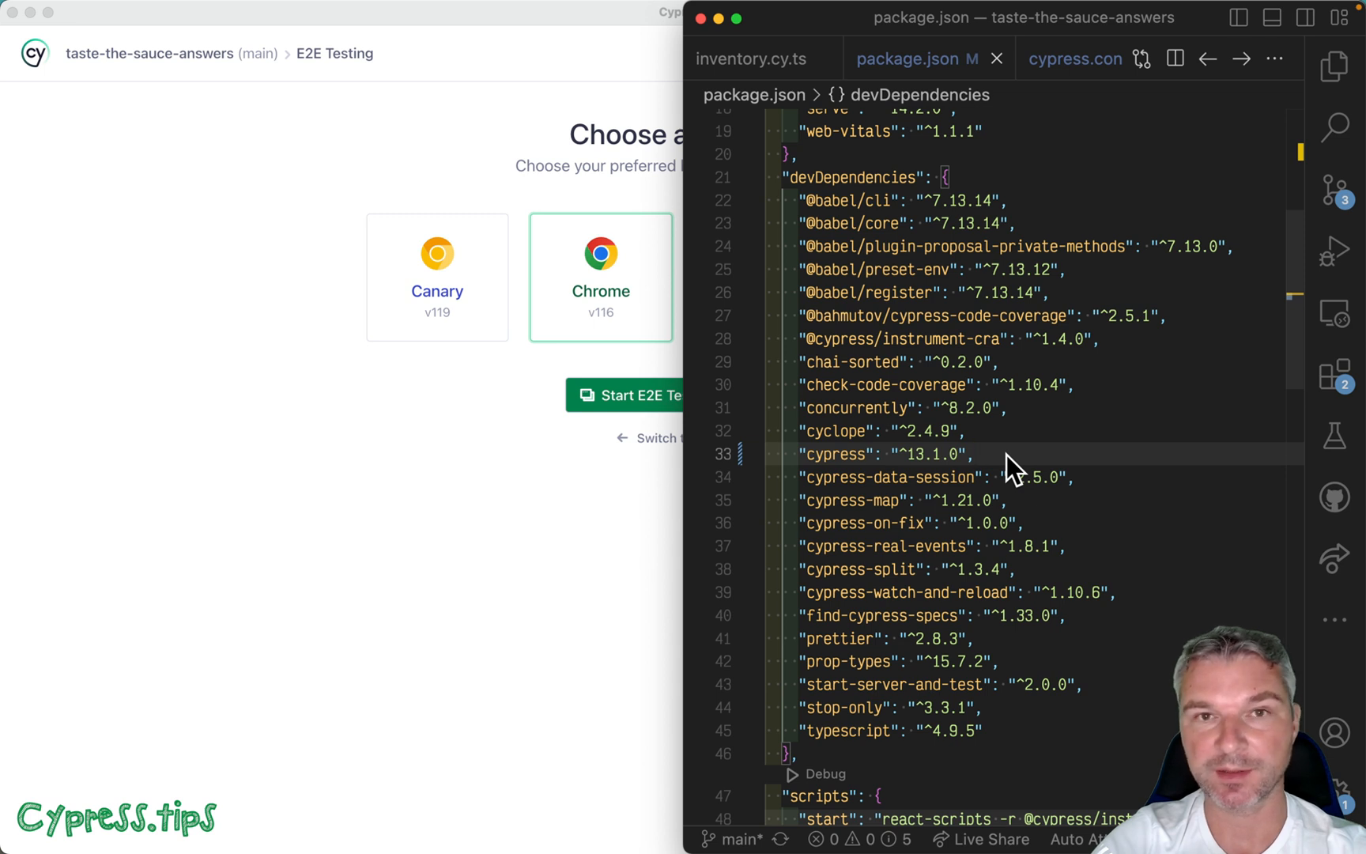
{"action": "mouse_move", "coordinate": [236, 340]}
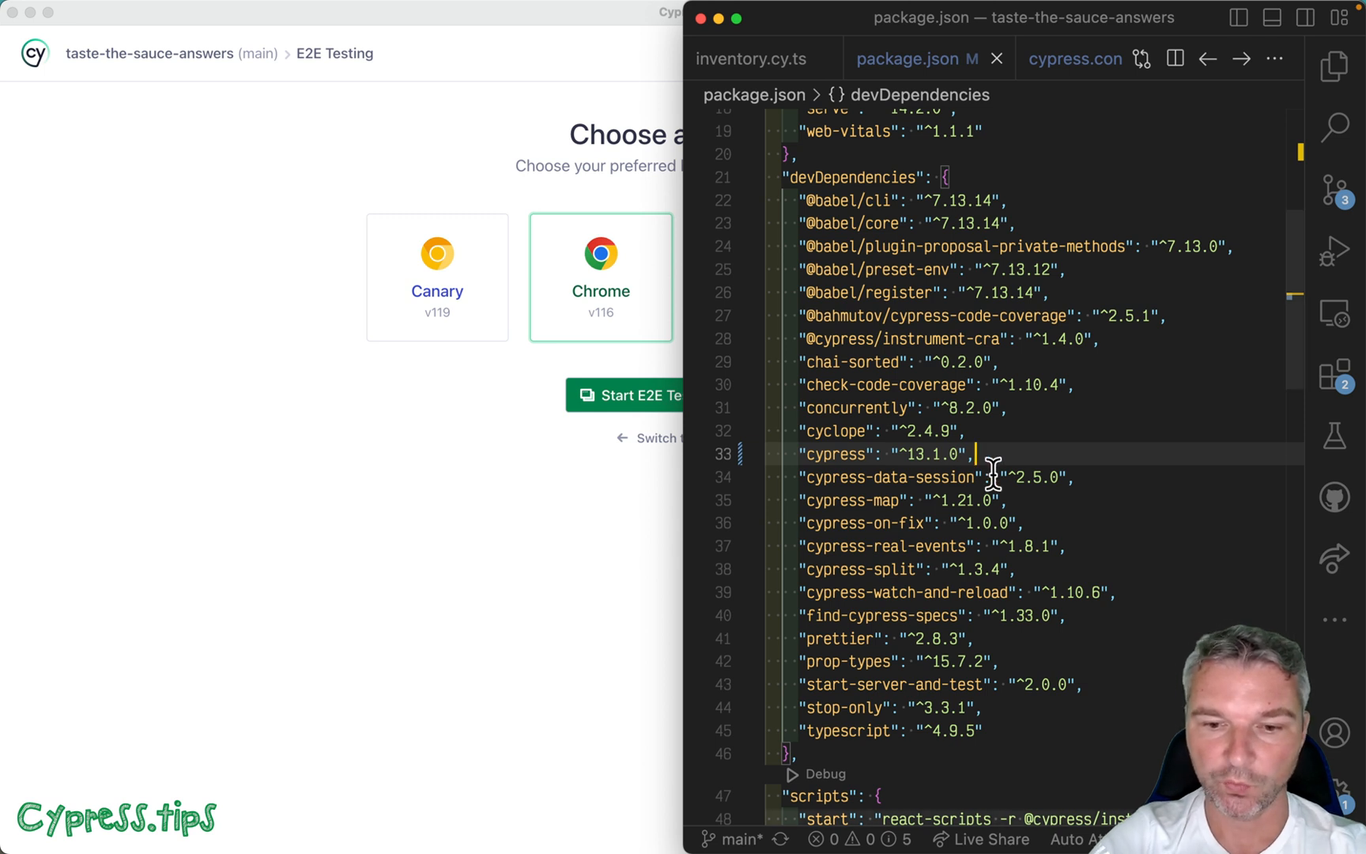
Check that package.json lists Cypress 13.1.0 as a devDependency.
{"action": "double_click", "coordinate": [835, 454]}
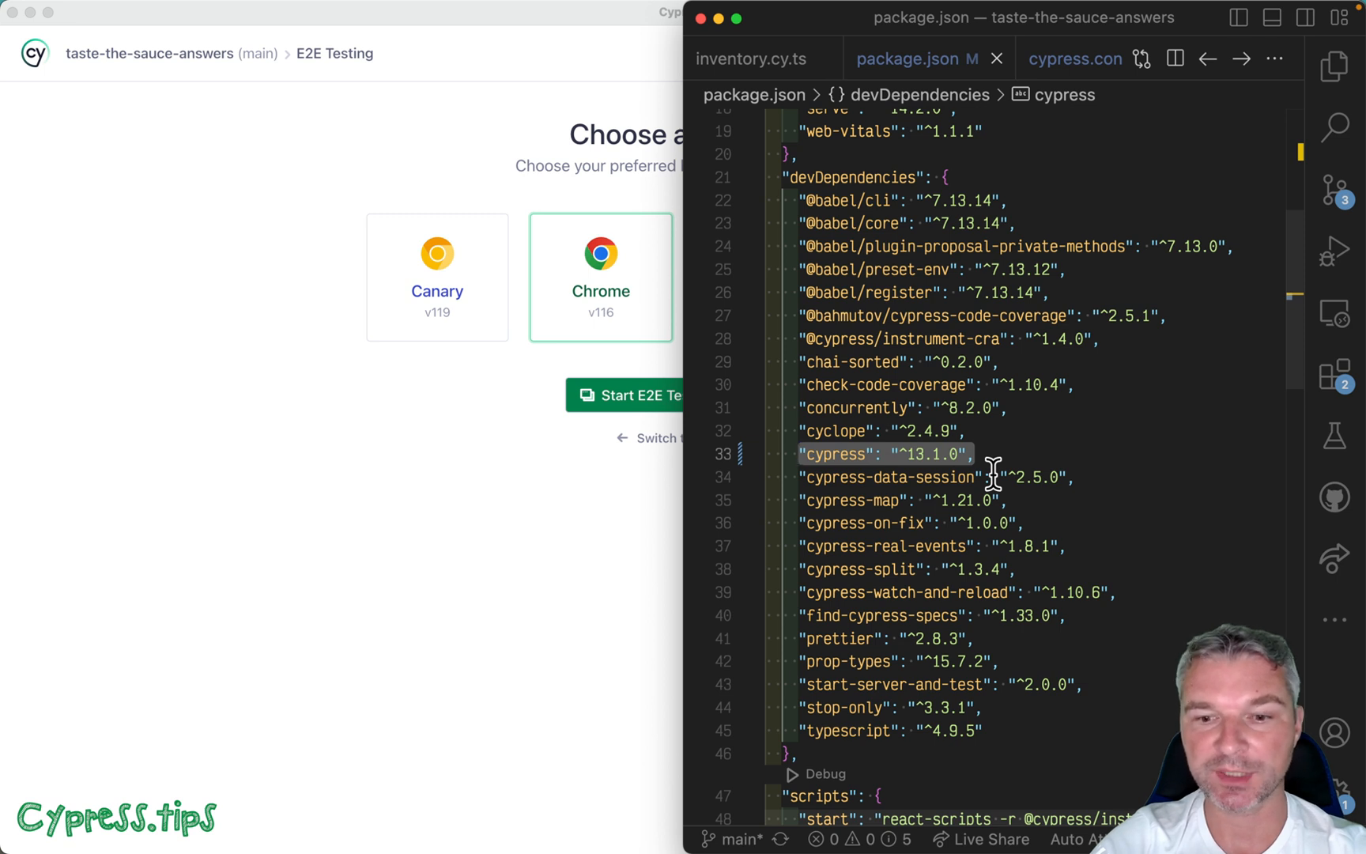
{"action": "mouse_move", "coordinate": [897, 454]}
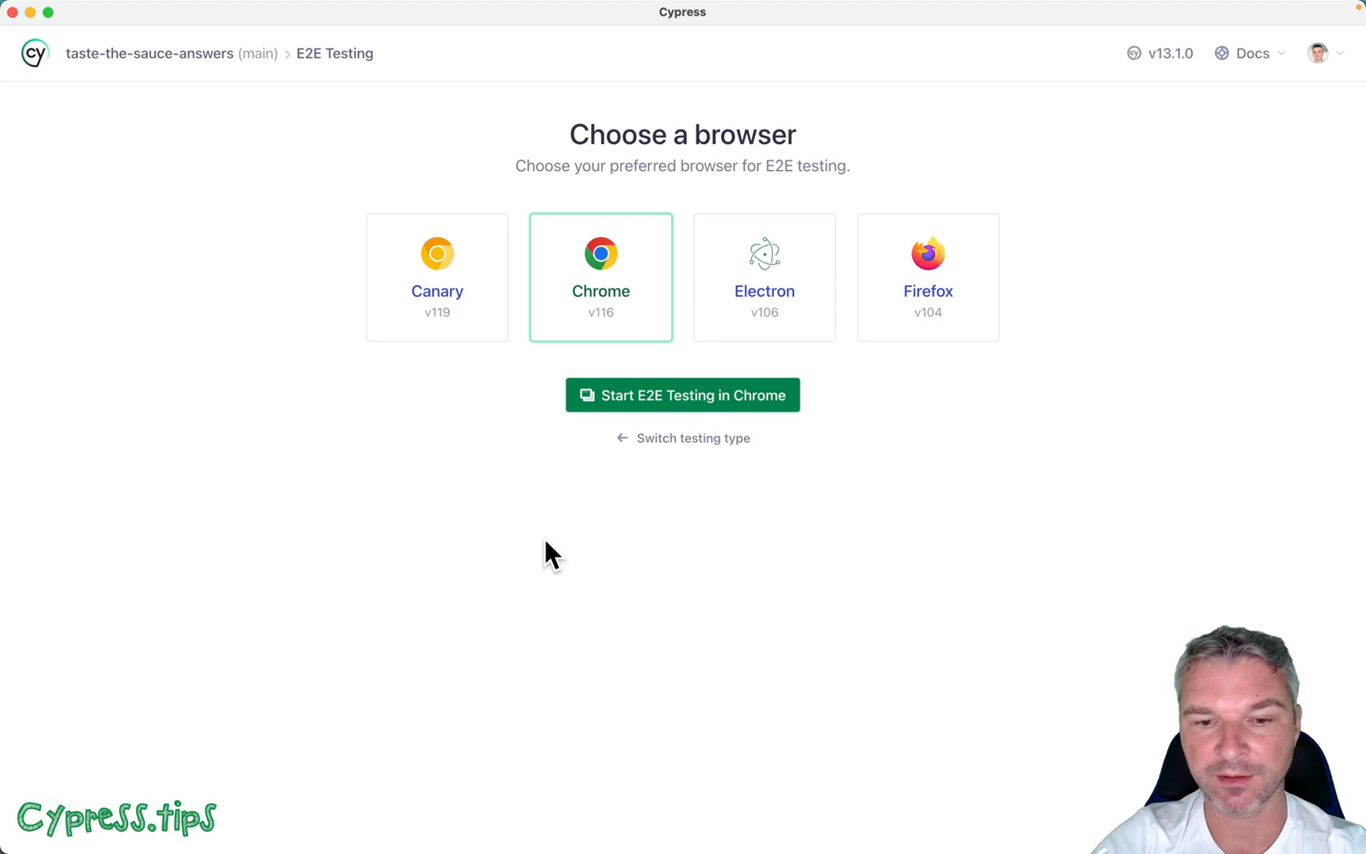
Run inventory.cy.ts in Chrome until it passes, then rerun it with Run All Tests.
{"action": "left_click", "coordinate": [683, 394]}
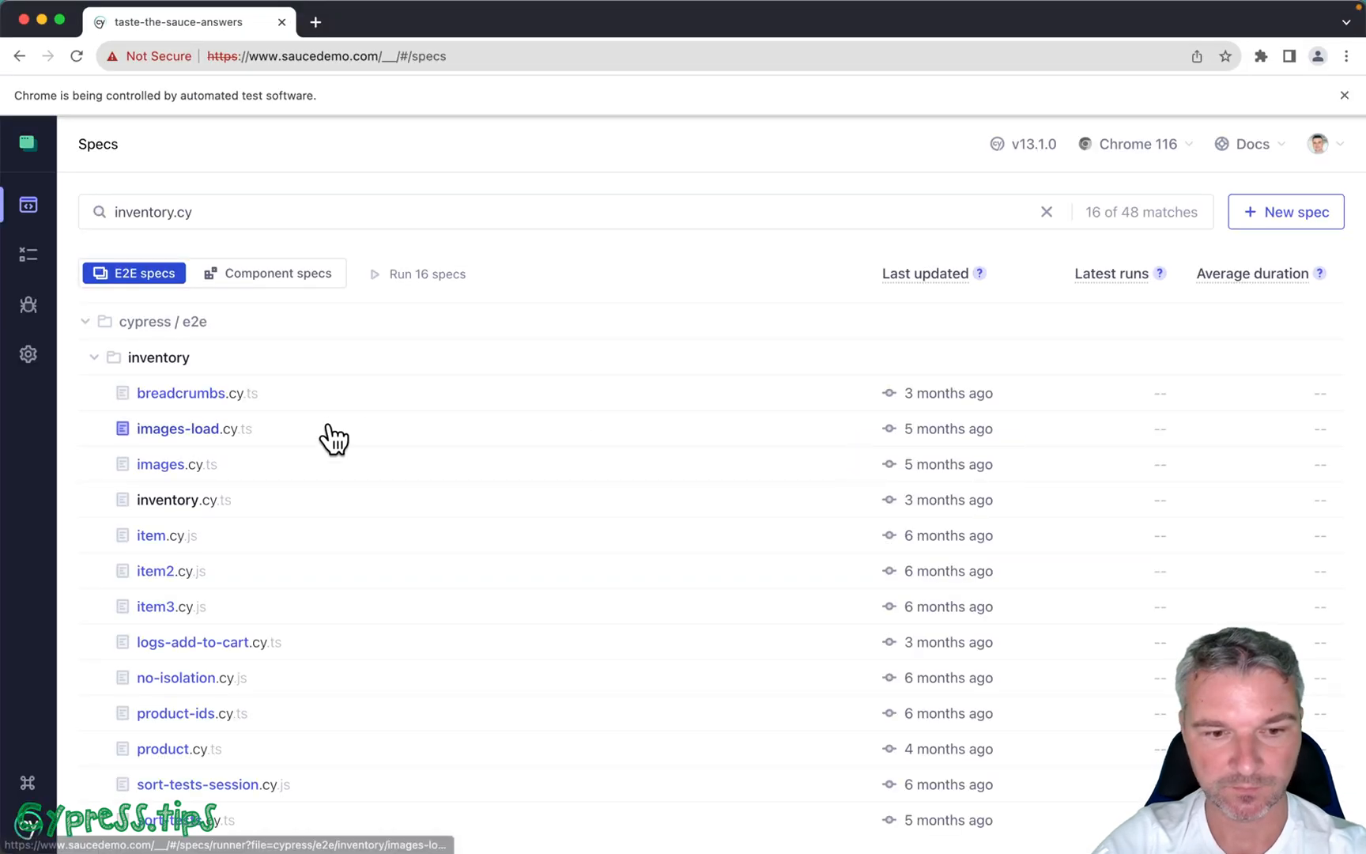
{"action": "left_click", "coordinate": [183, 499]}
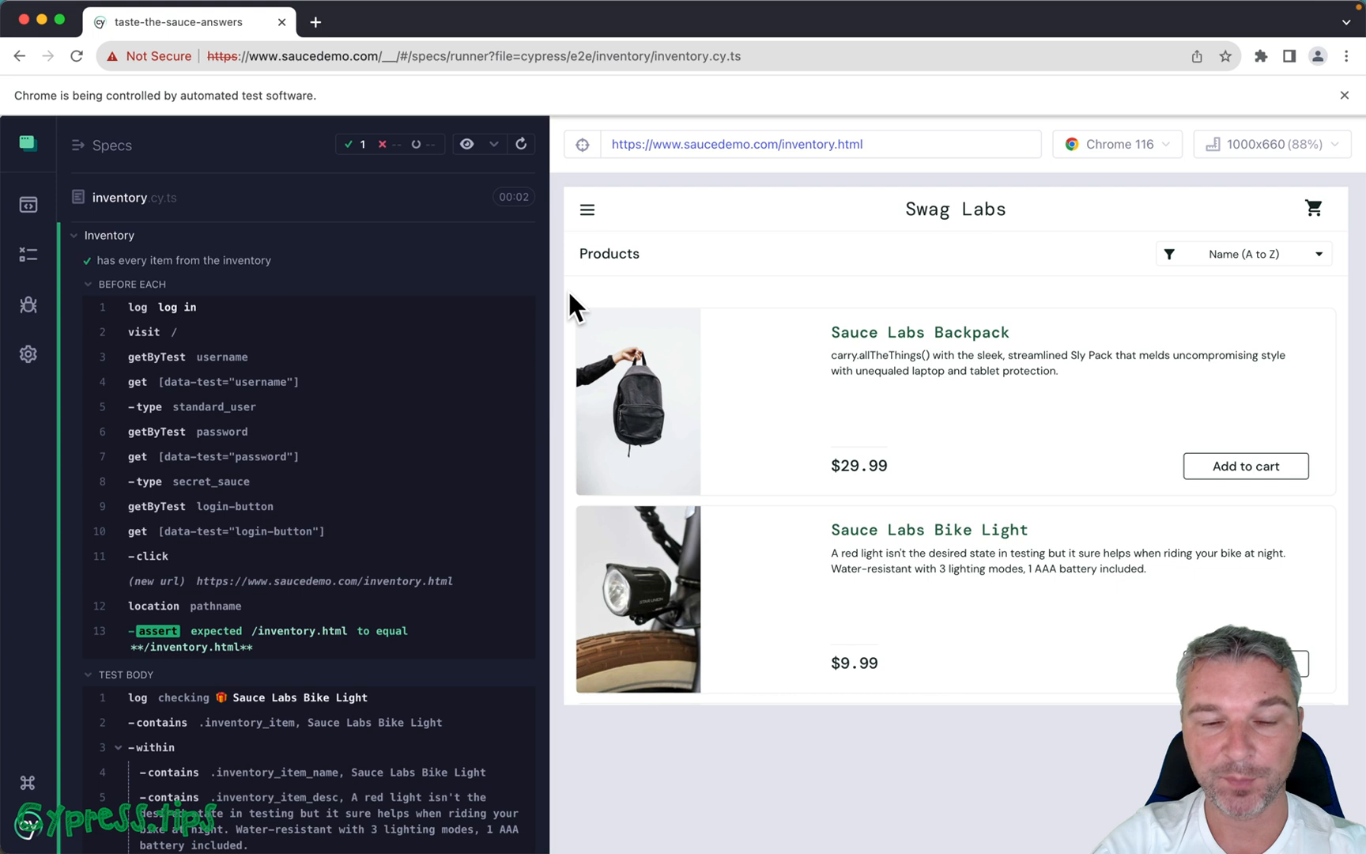
{"action": "mouse_move", "coordinate": [522, 144]}
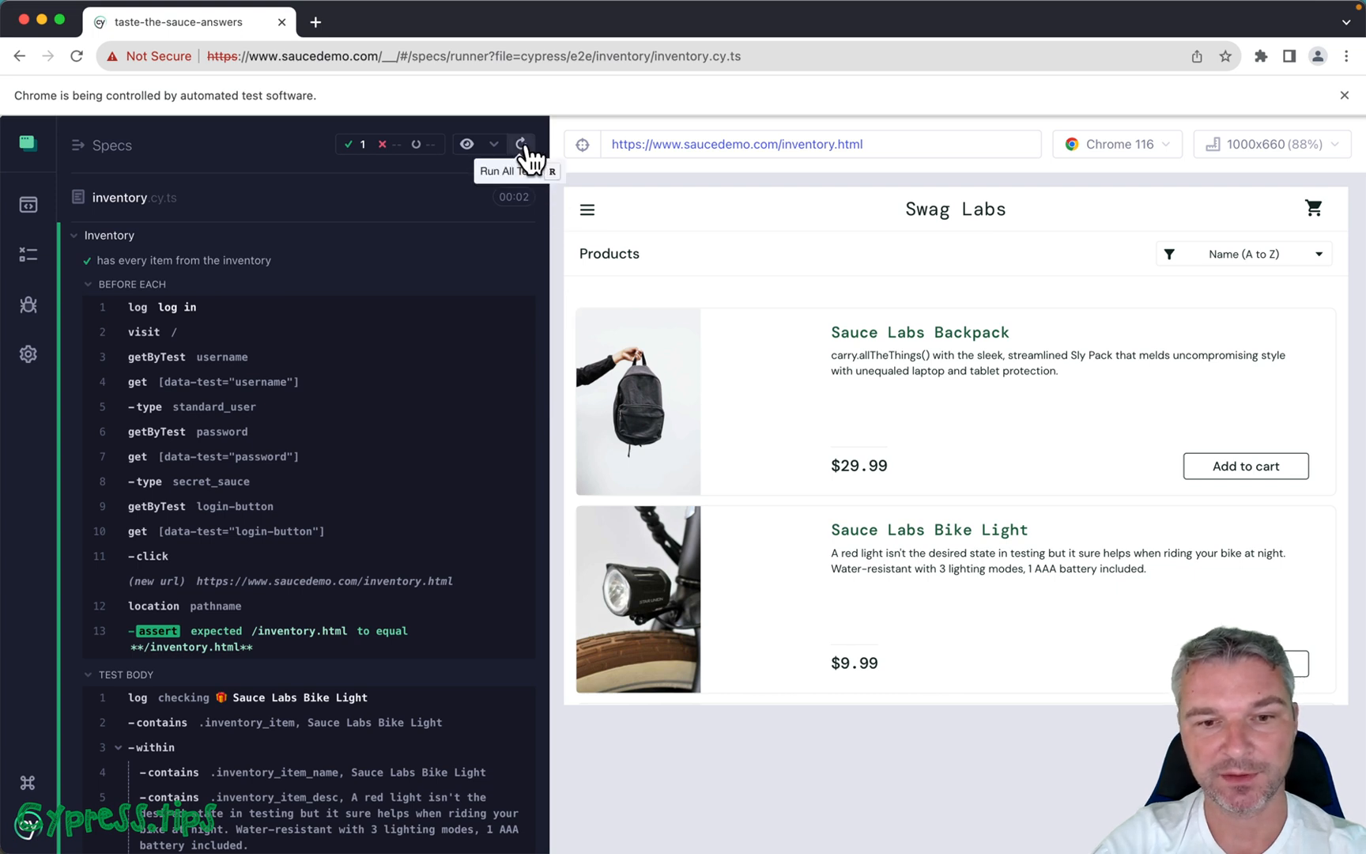
{"action": "left_click", "coordinate": [521, 144]}
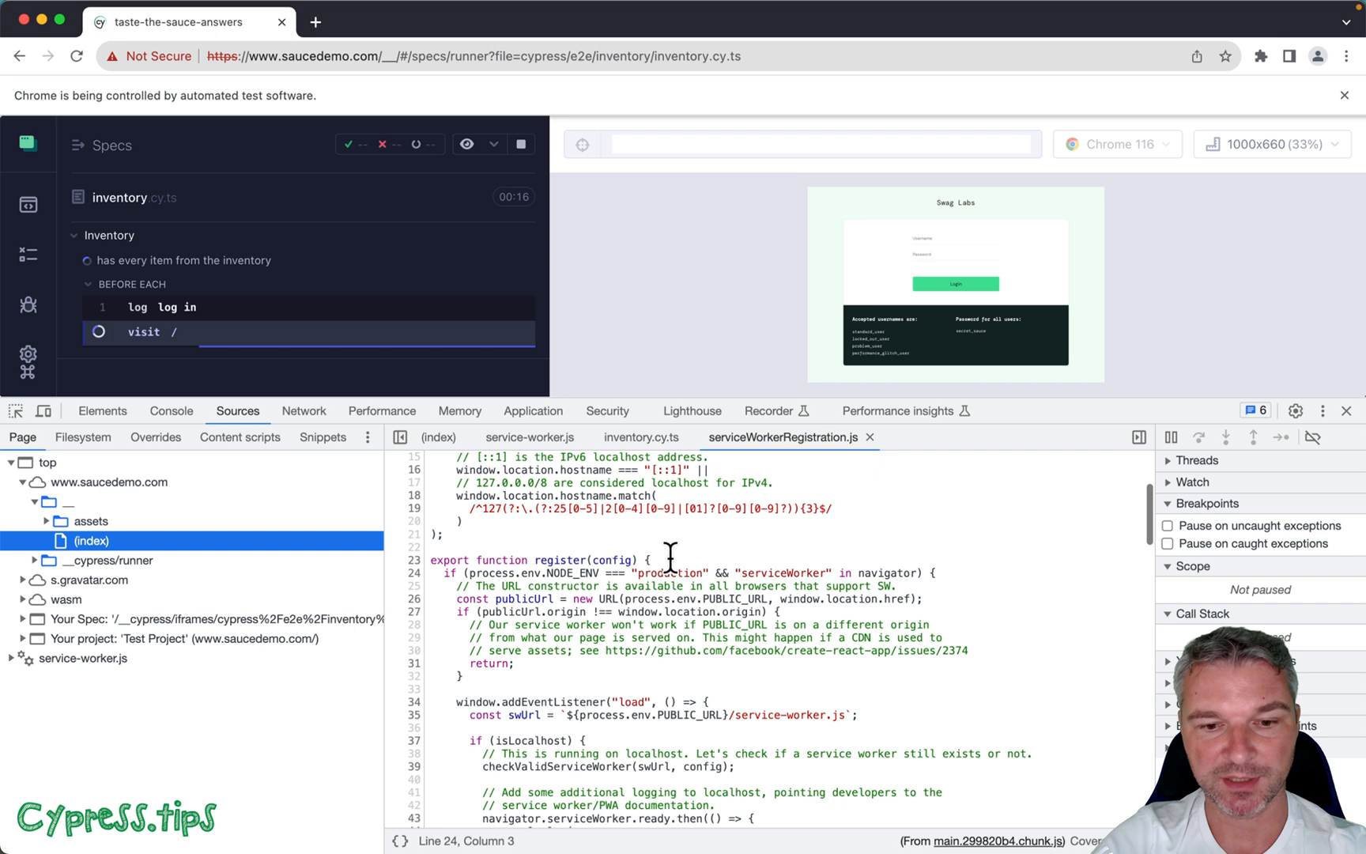
In the Application panel, inspect the service worker and clear saucedemo's site data.
{"action": "left_click", "coordinate": [532, 410]}
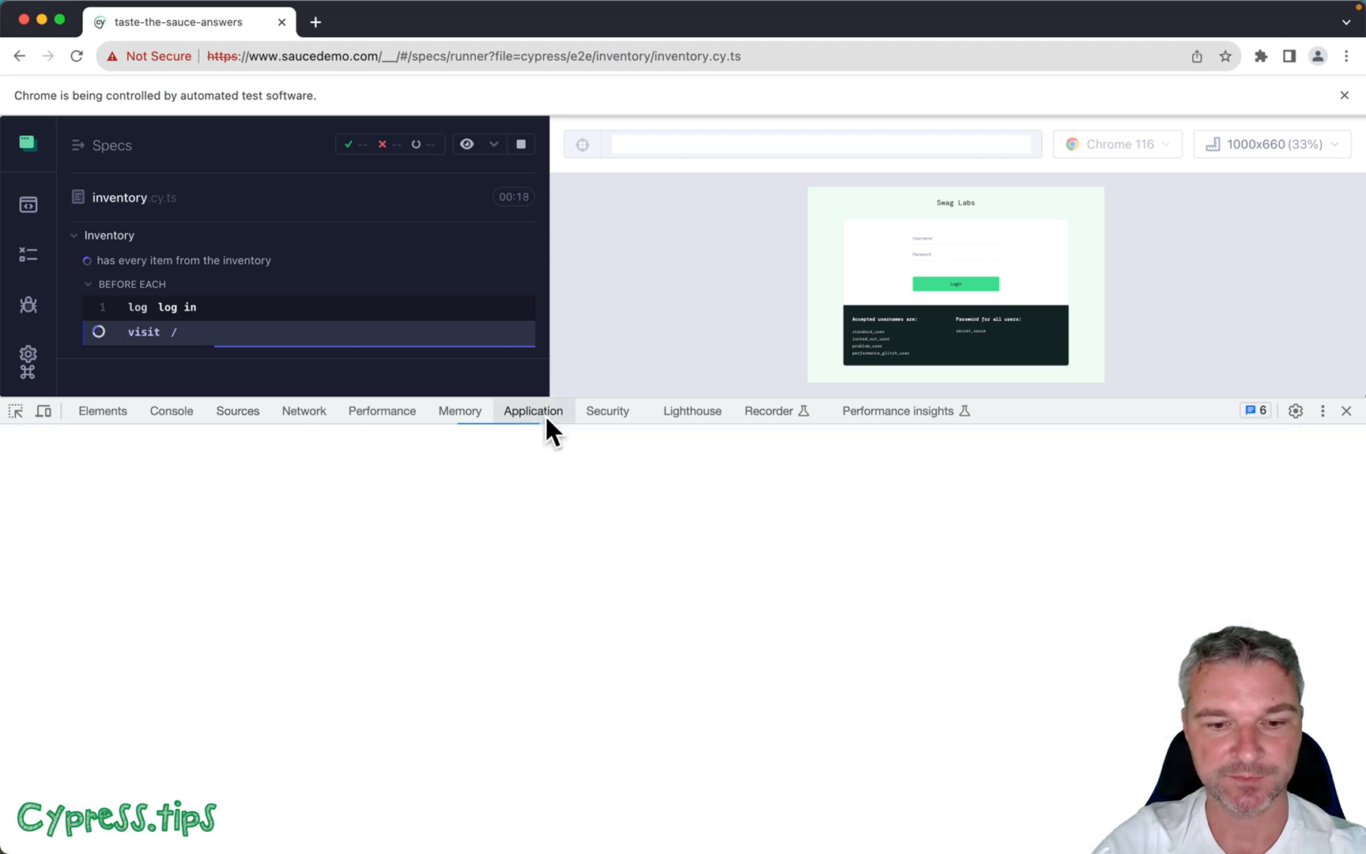
{"action": "left_click", "coordinate": [532, 410]}
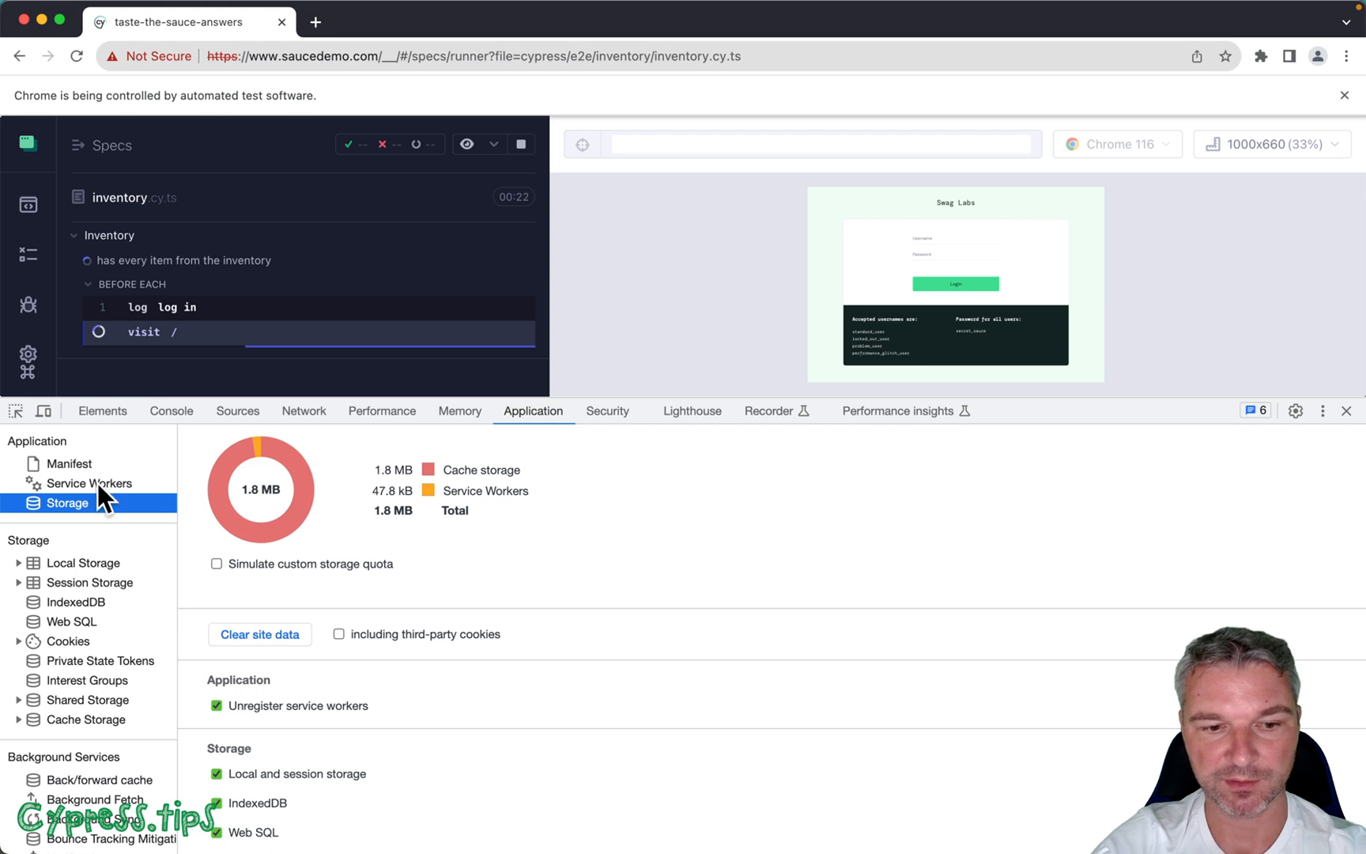
{"action": "left_click", "coordinate": [88, 483]}
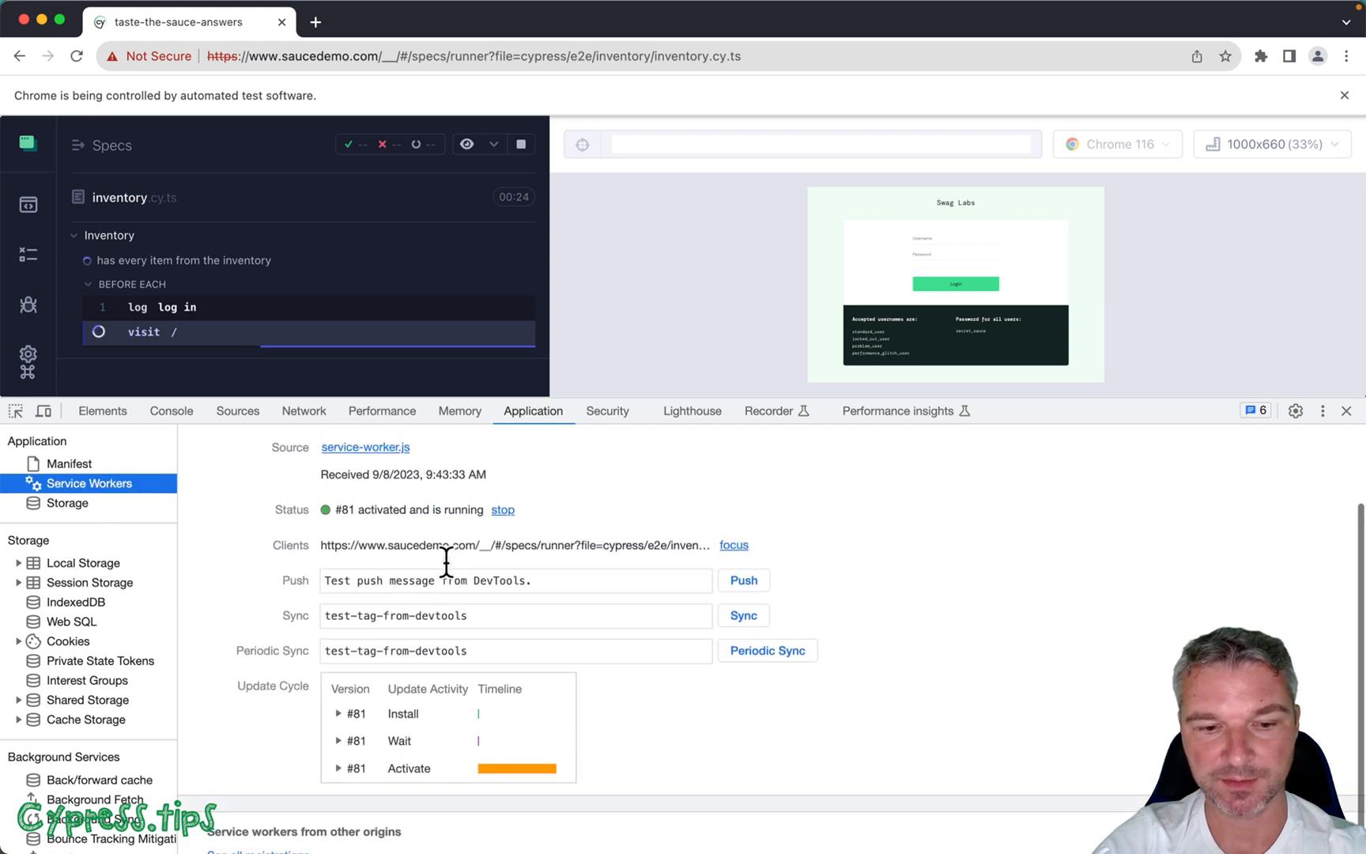
{"action": "left_click", "coordinate": [66, 503]}
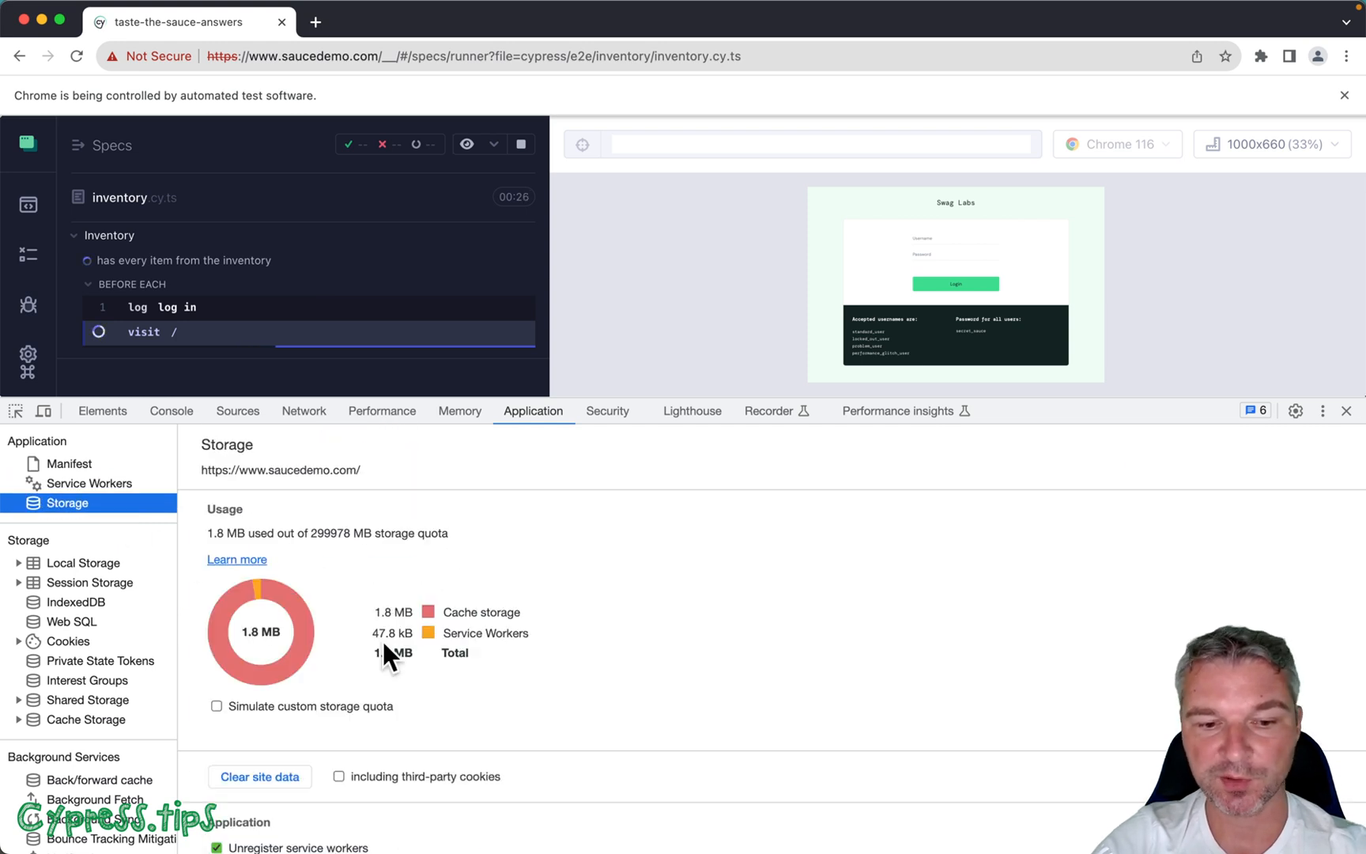
{"action": "left_click", "coordinate": [258, 776]}
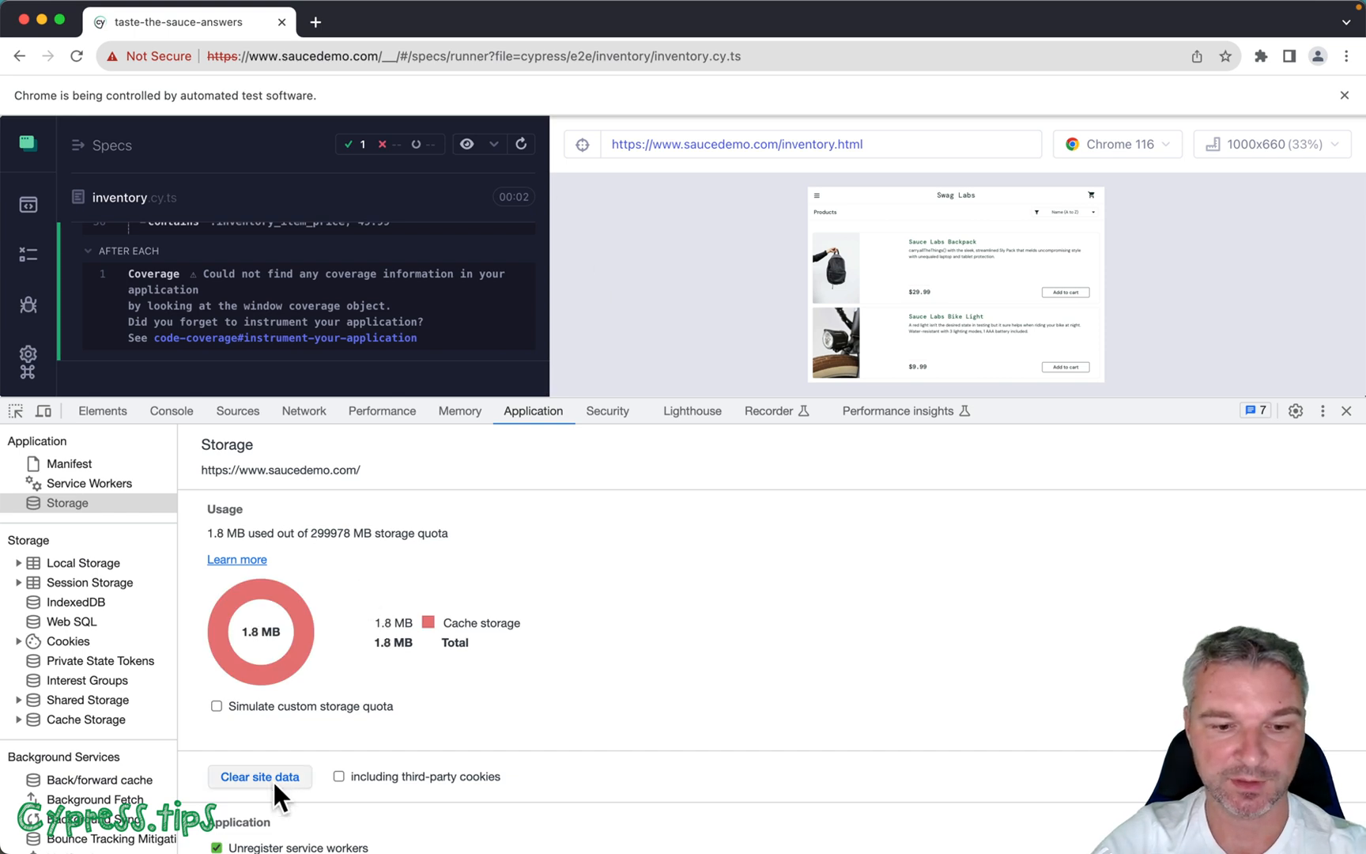
{"action": "left_click", "coordinate": [258, 776]}
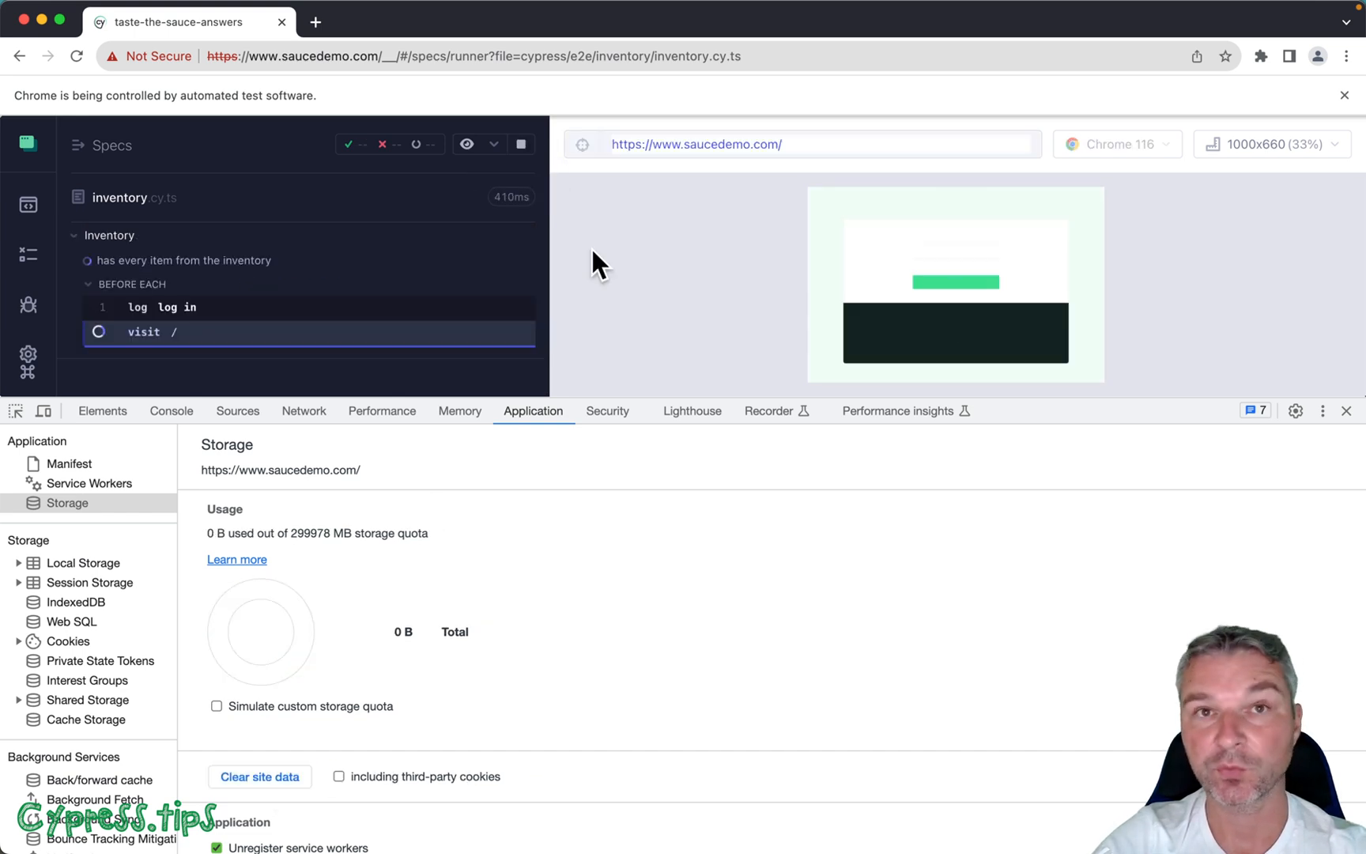
Rerun the inventory spec three times and check the network log for ServiceWorker-served pages.
{"action": "left_click", "coordinate": [521, 143]}
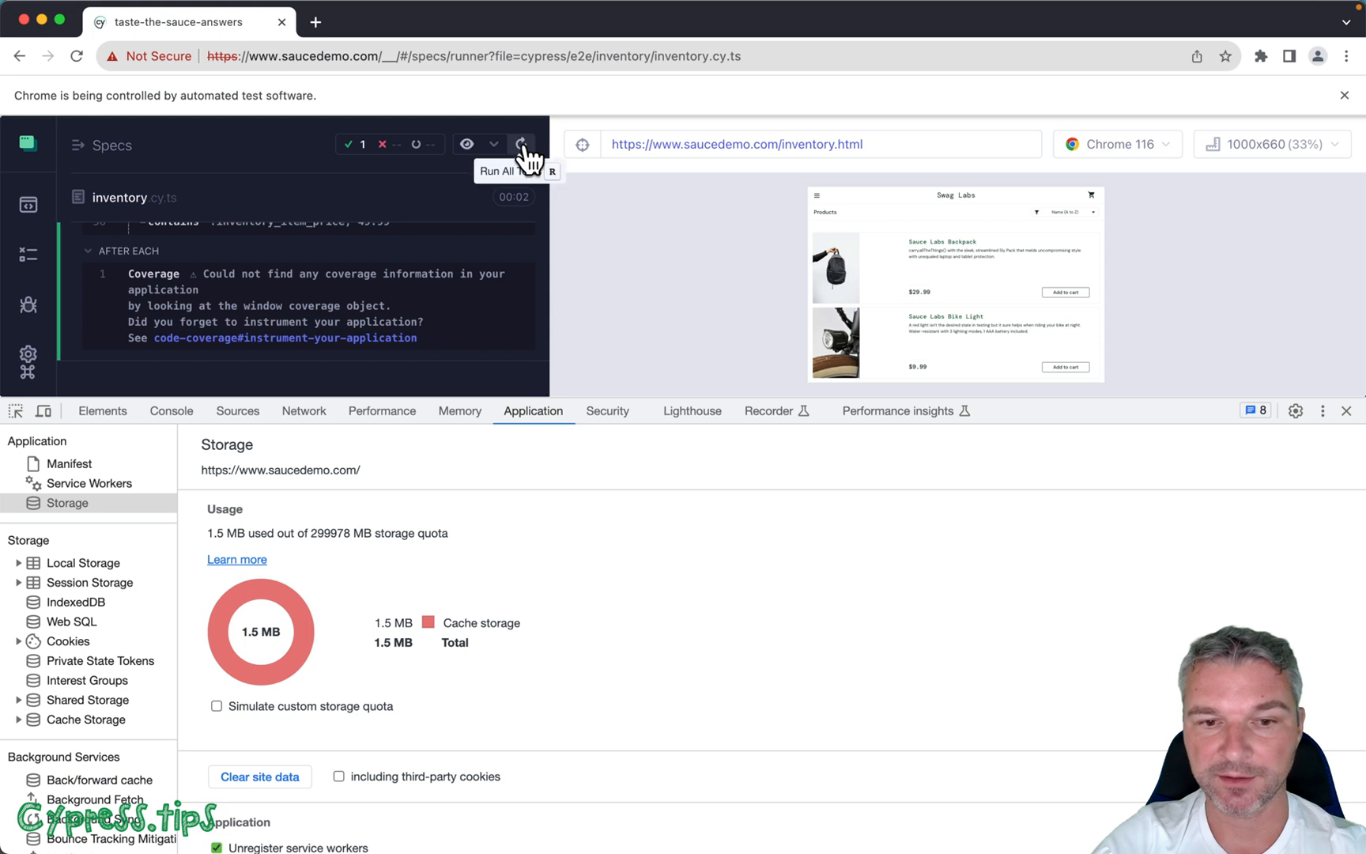
{"action": "left_click", "coordinate": [521, 143]}
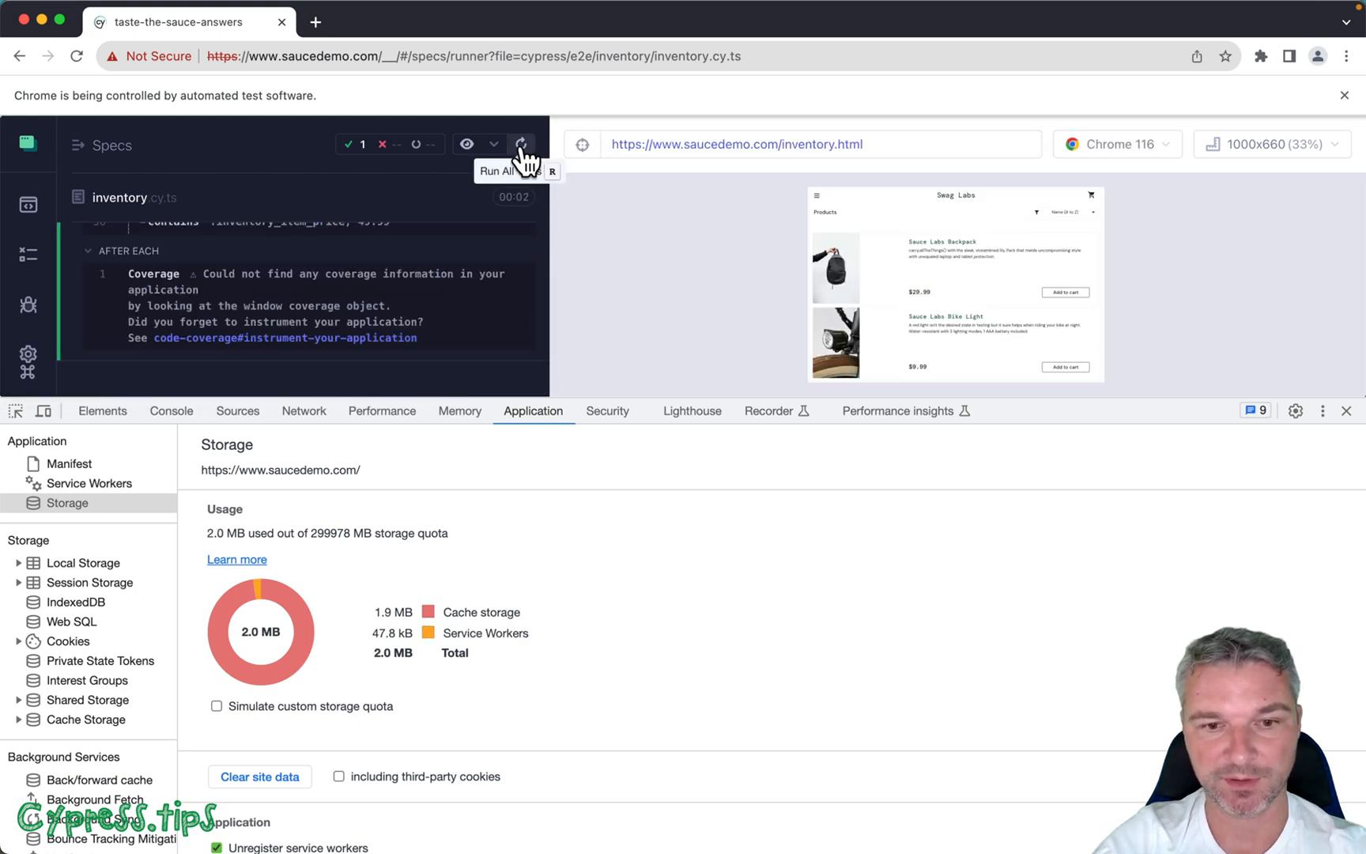
{"action": "left_click", "coordinate": [520, 144]}
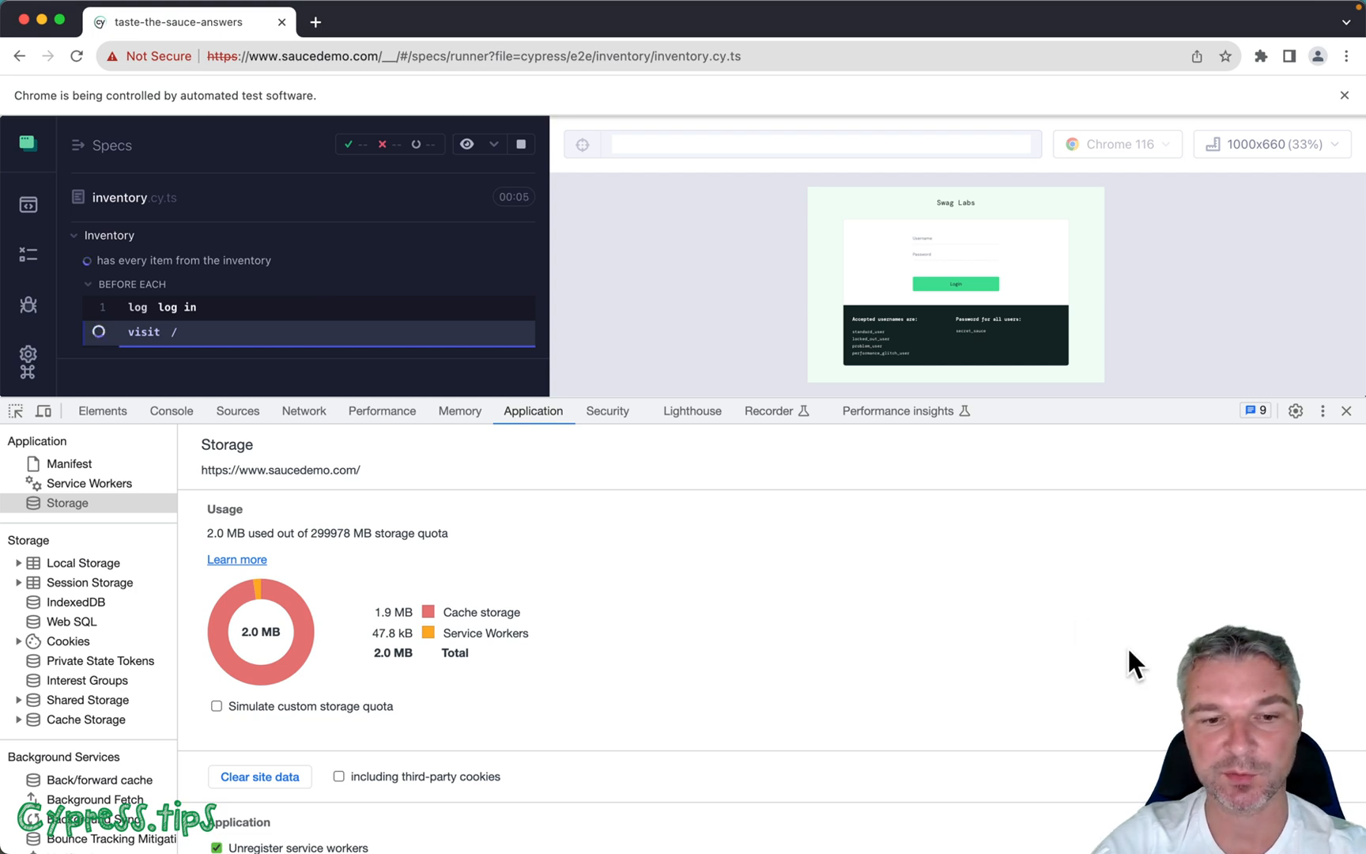
{"action": "left_click", "coordinate": [303, 410]}
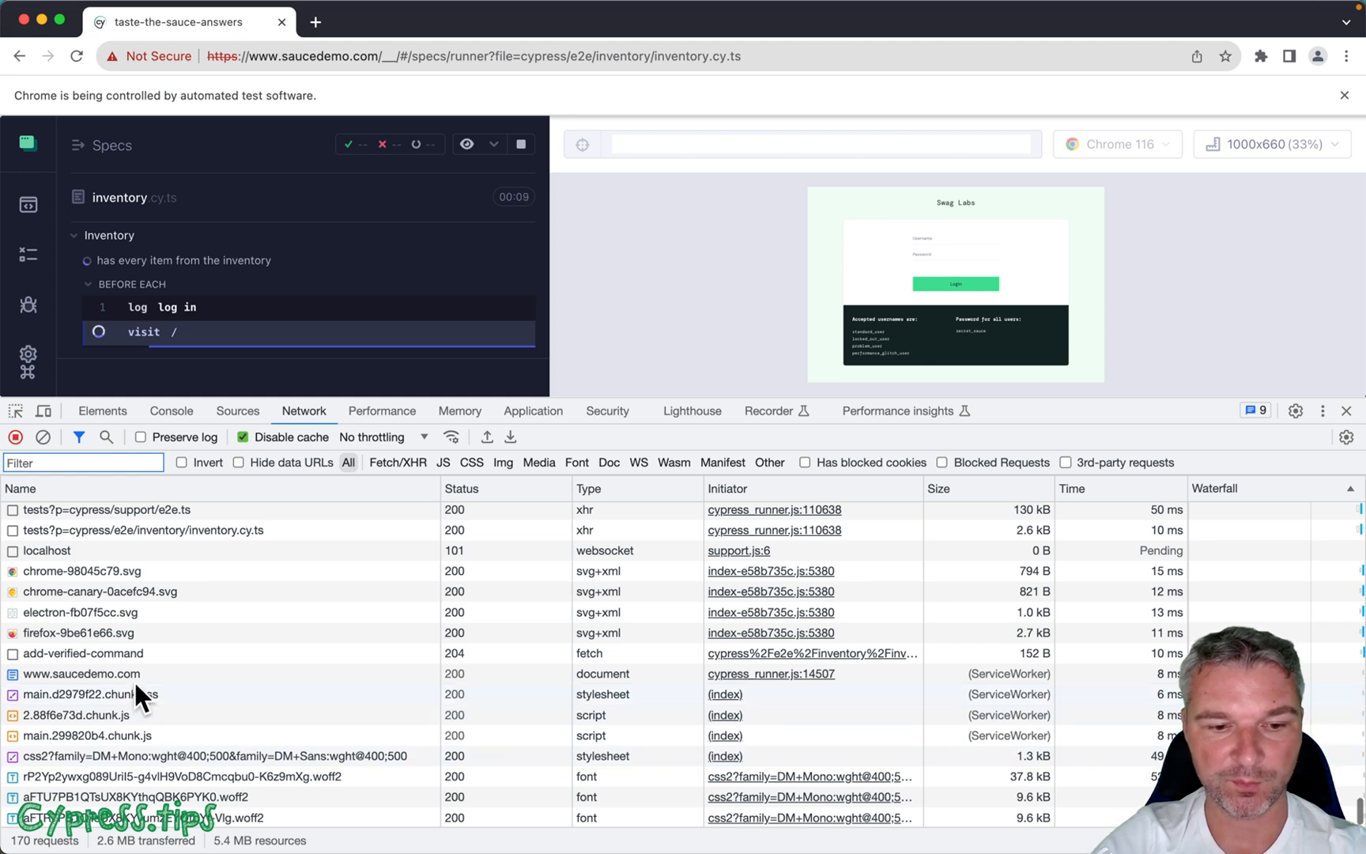
{"action": "left_click", "coordinate": [81, 673]}
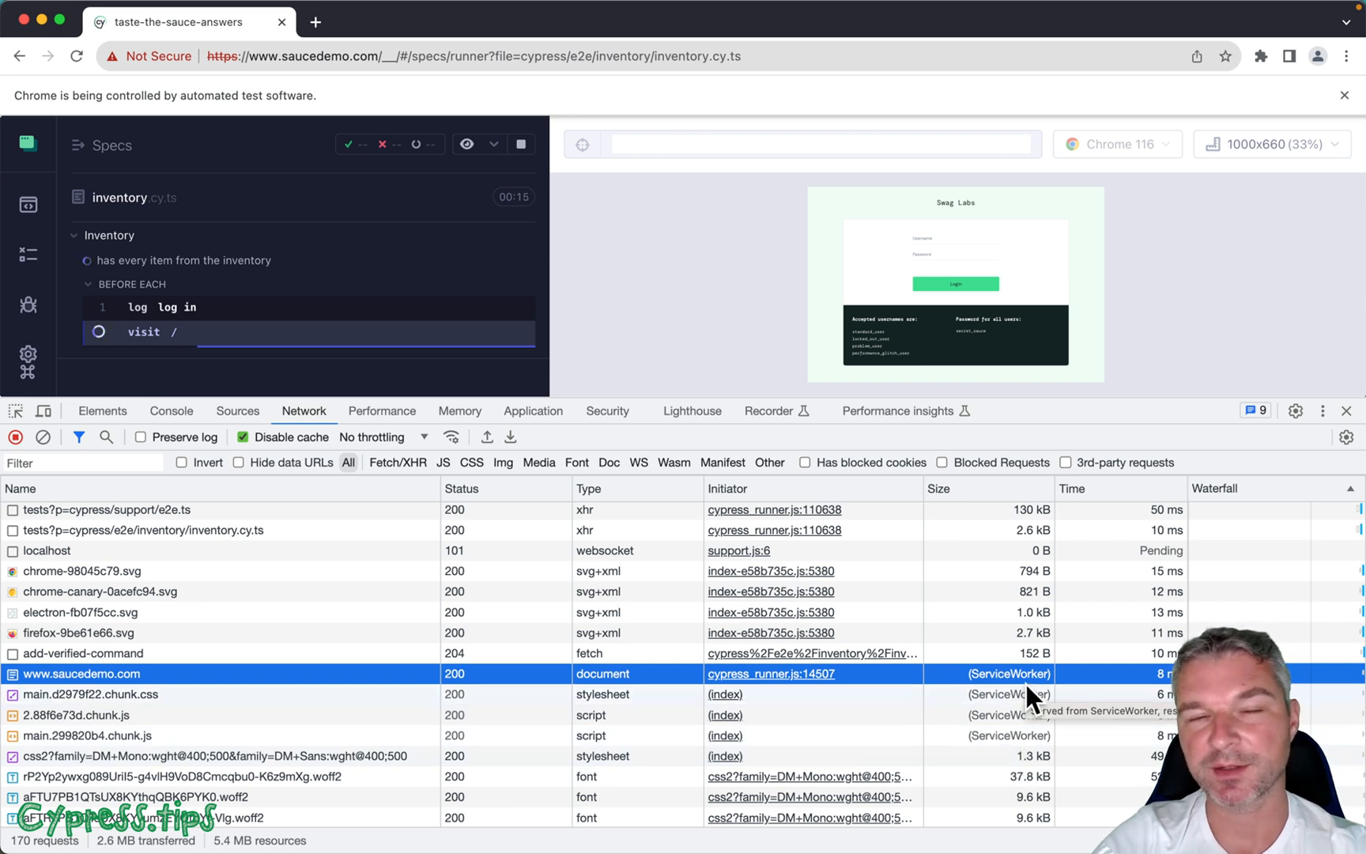
{"action": "left_click", "coordinate": [1346, 410]}
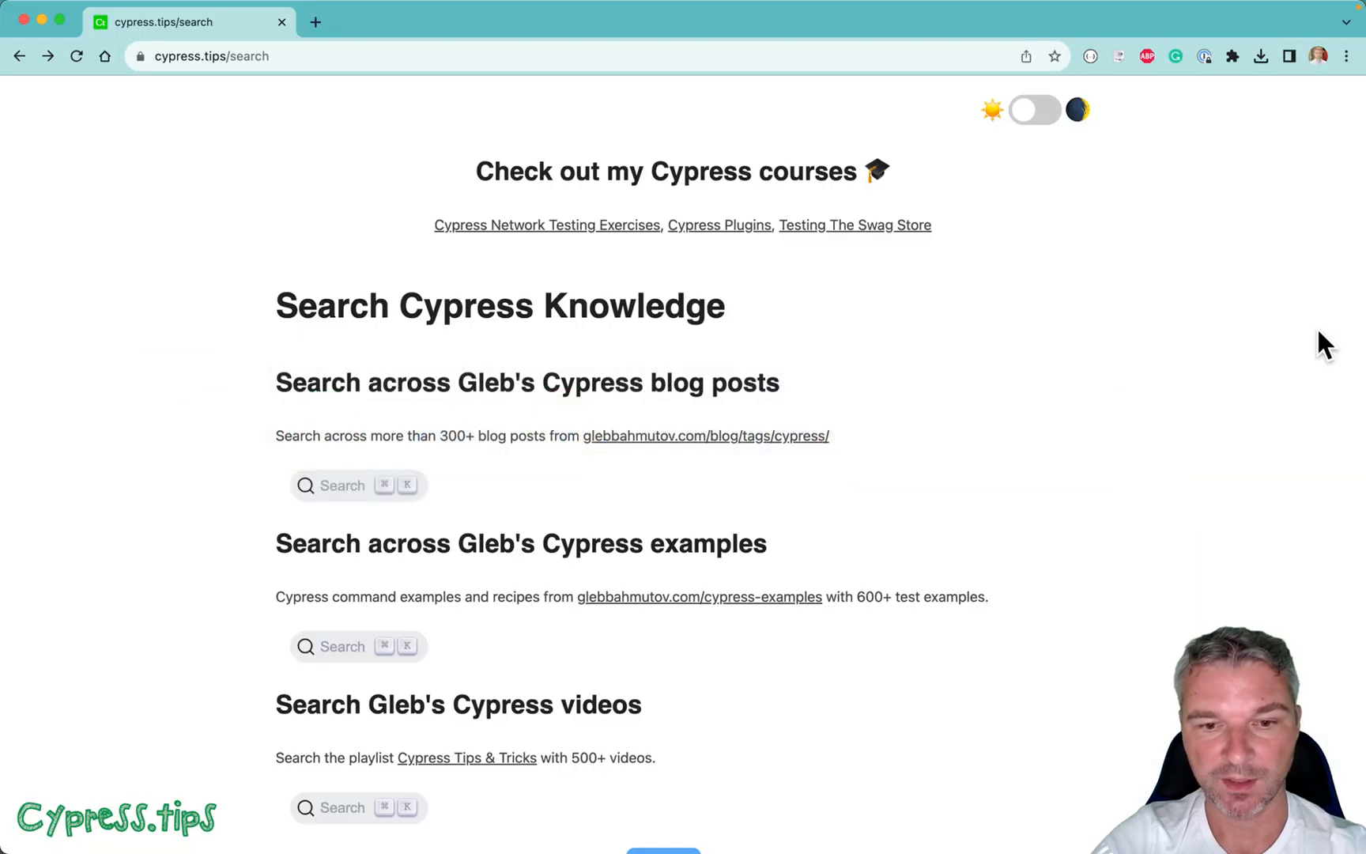
{"action": "mouse_move", "coordinate": [1096, 257]}
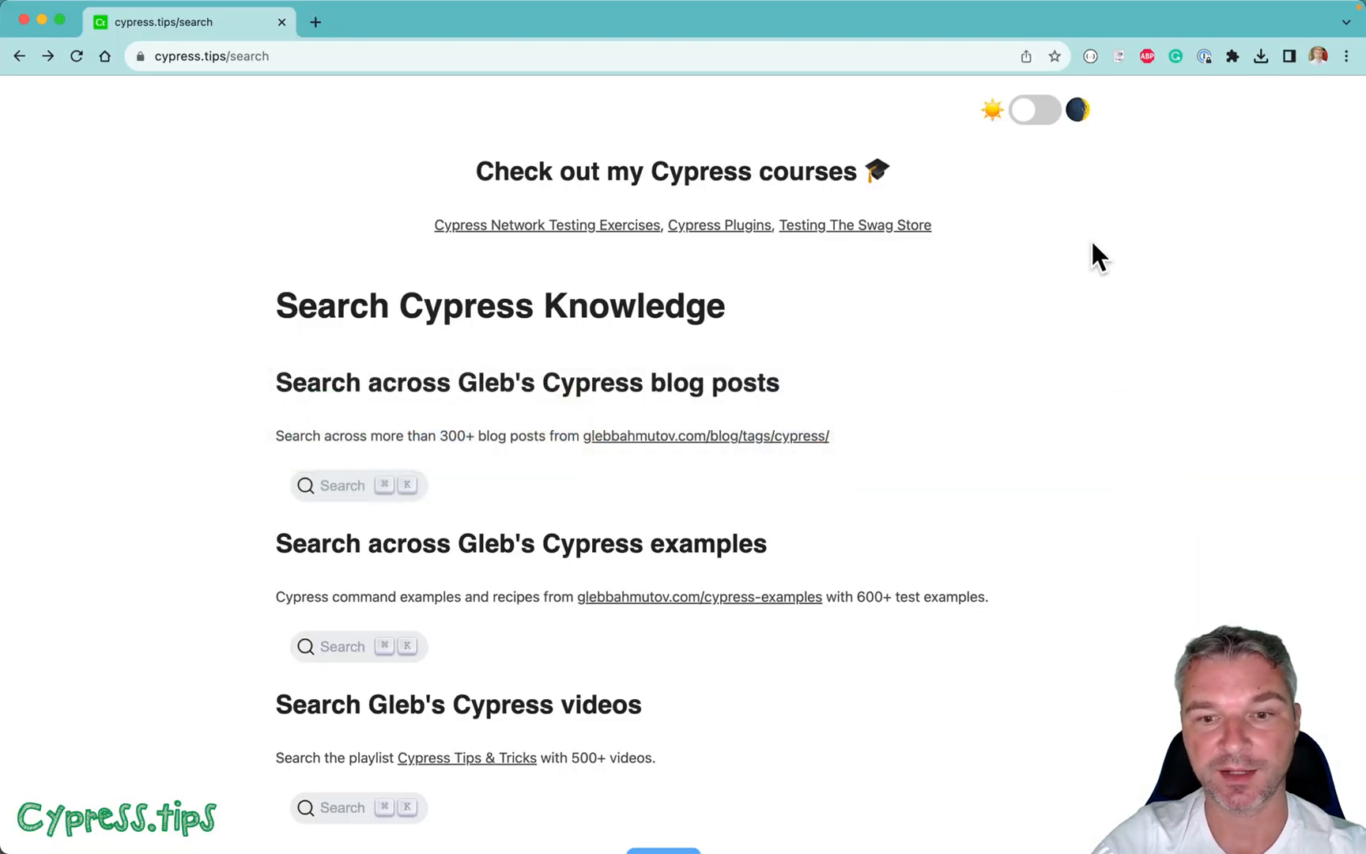
Search cypress.tips blog posts for 'disable service' and open the Disable ServiceWorker tip.
{"action": "left_click", "coordinate": [357, 485]}
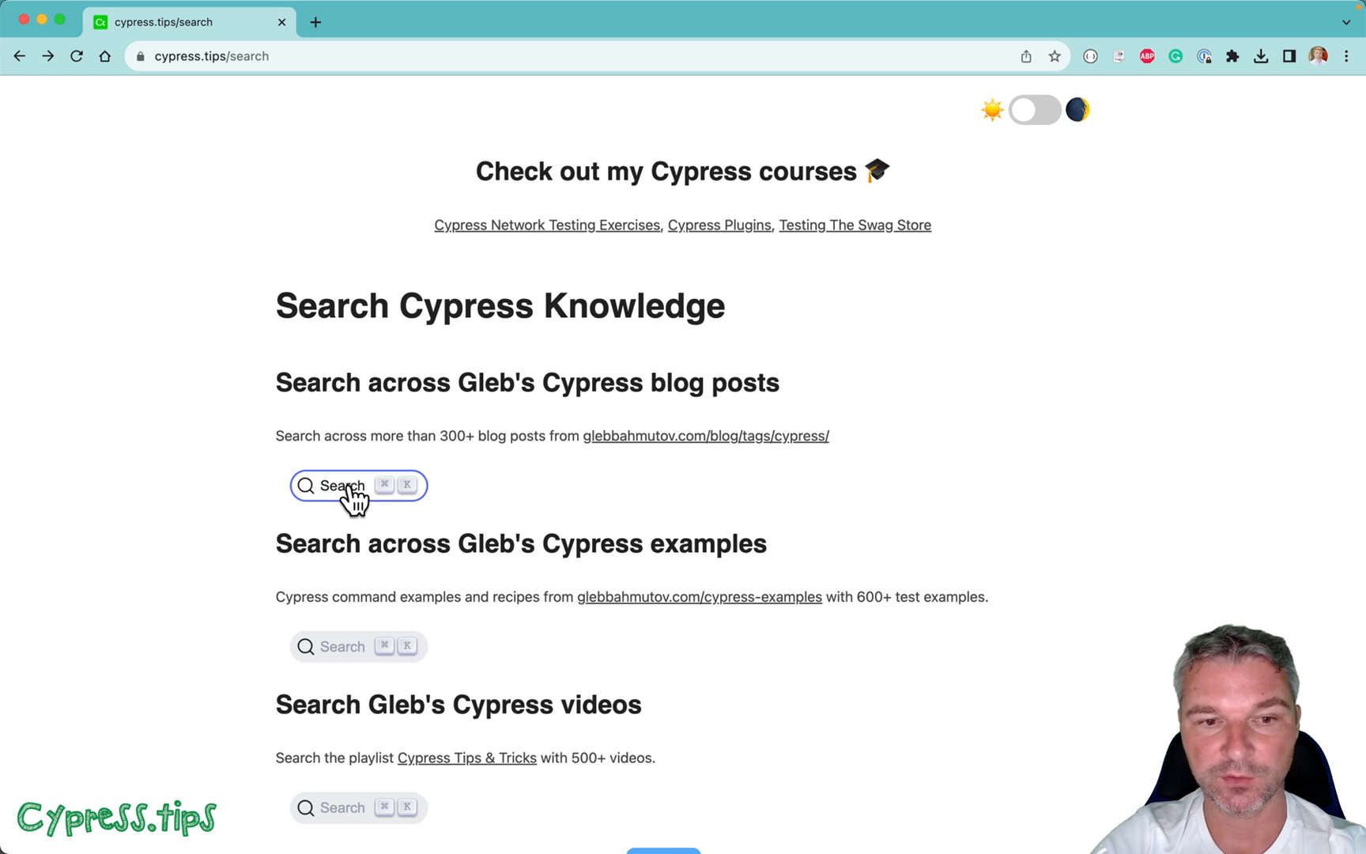
{"action": "left_click", "coordinate": [357, 485]}
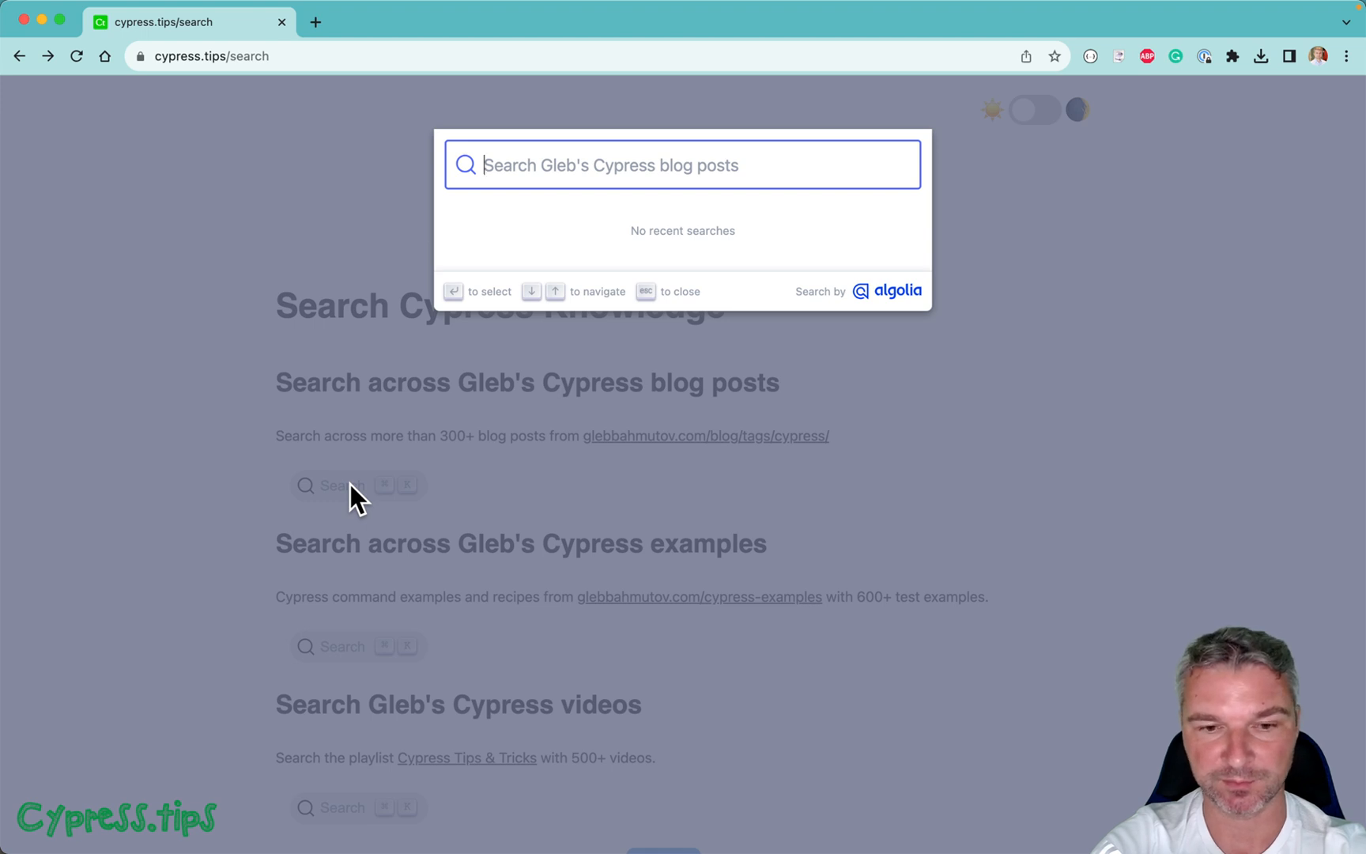
{"action": "type", "text": "disable service"}
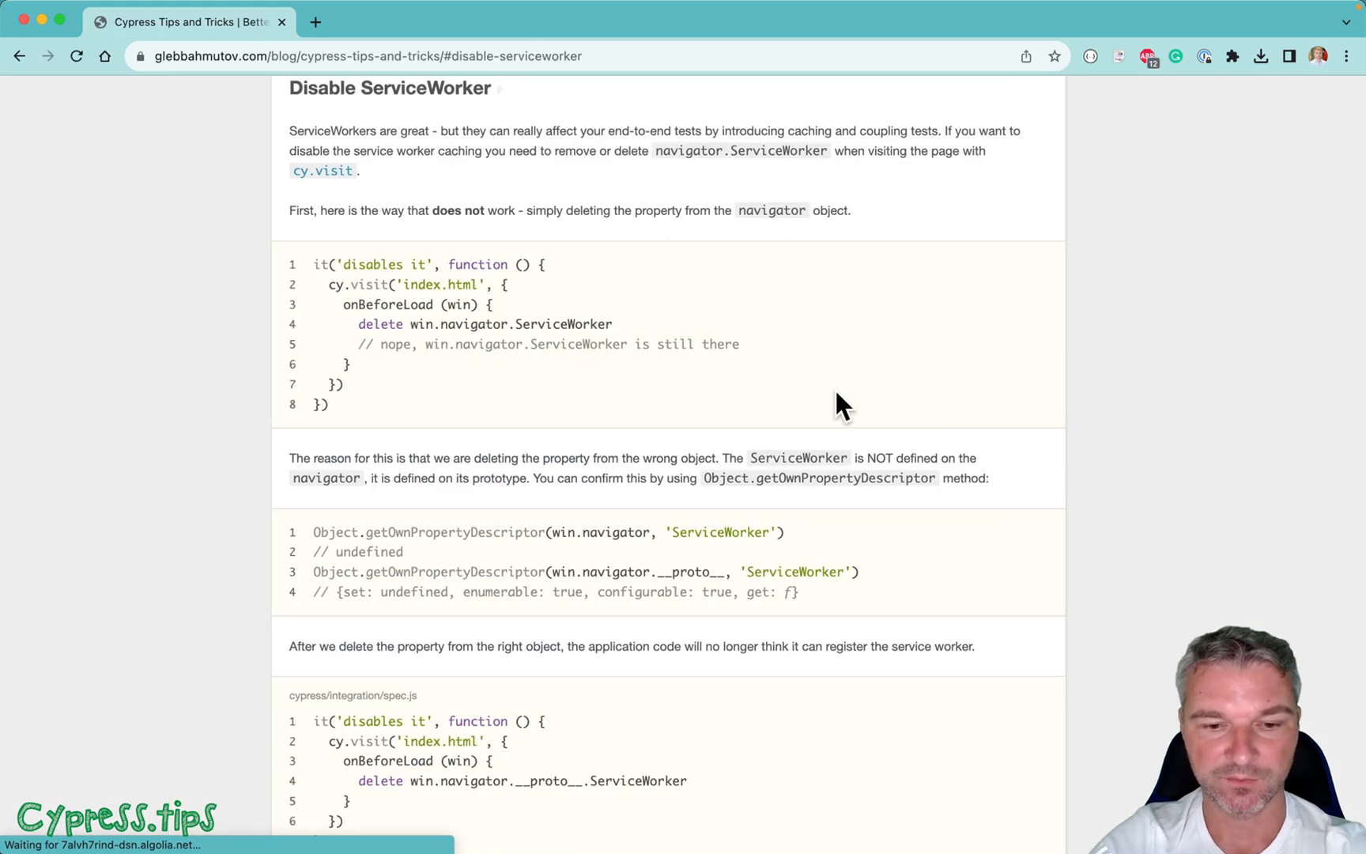
{"action": "scroll", "scroll_direction": "down", "scroll_amount": 3}
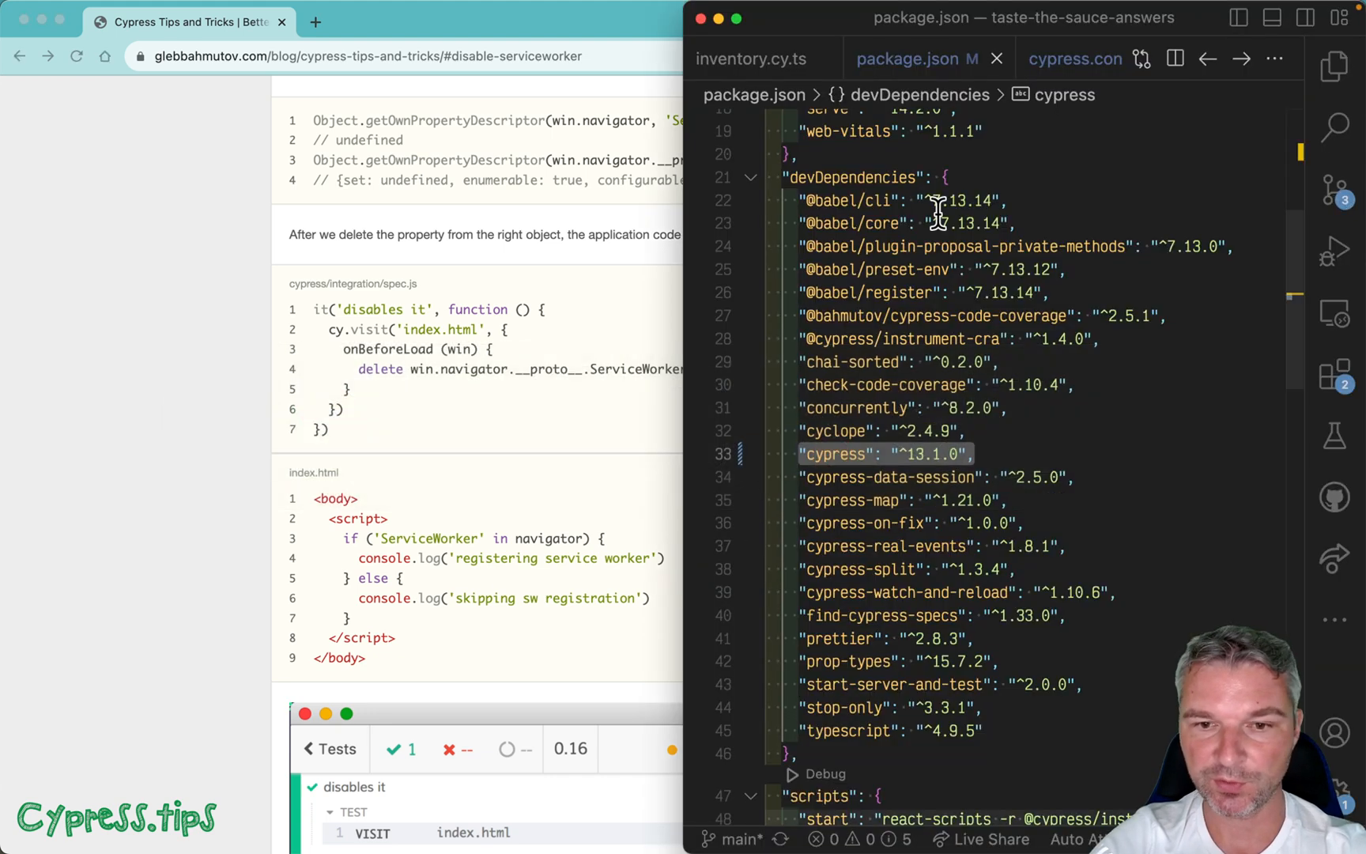
{"action": "left_click", "coordinate": [751, 58]}
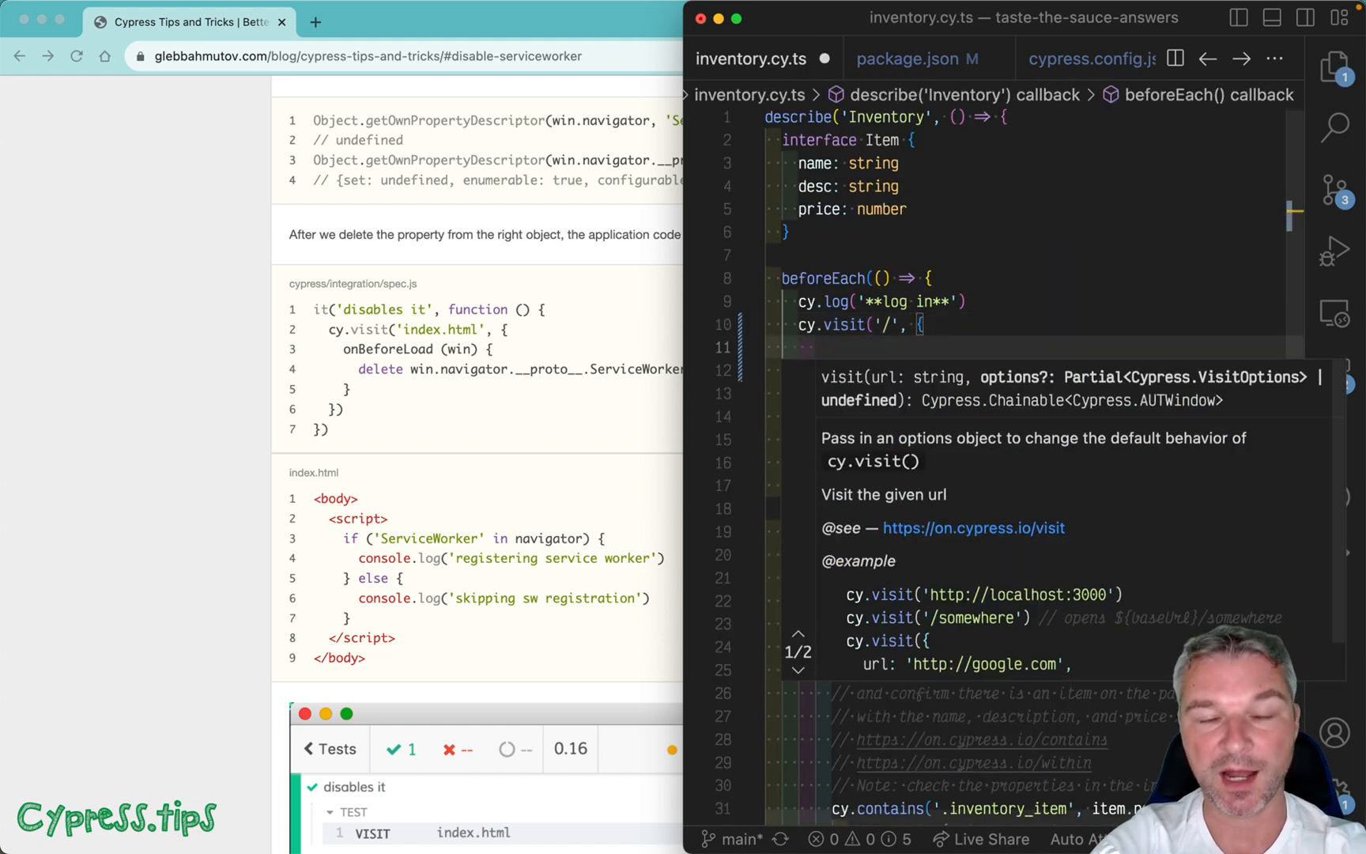
{"action": "type", "text": "onBeforeLoad(win"}
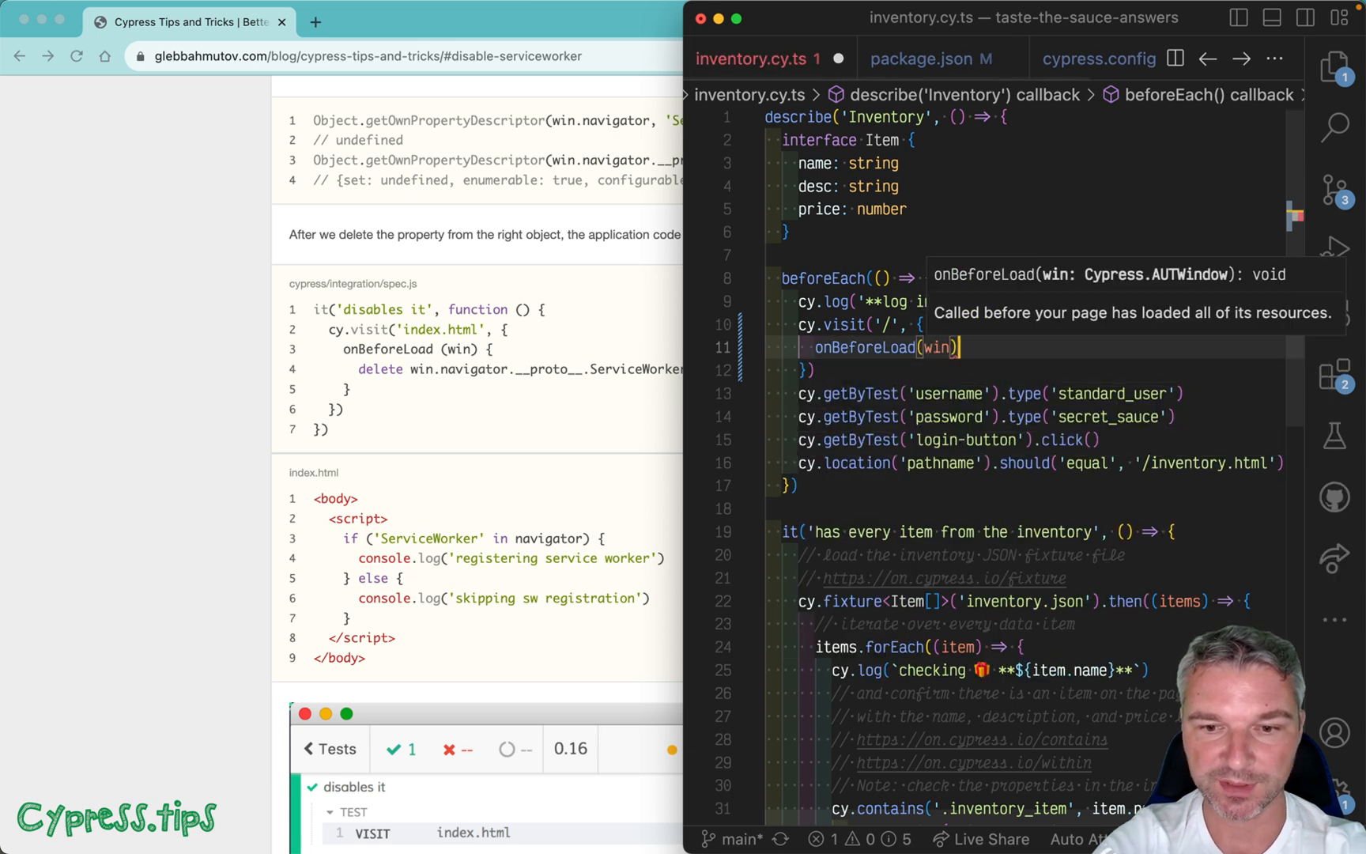
{"action": "type", "text": "{"}
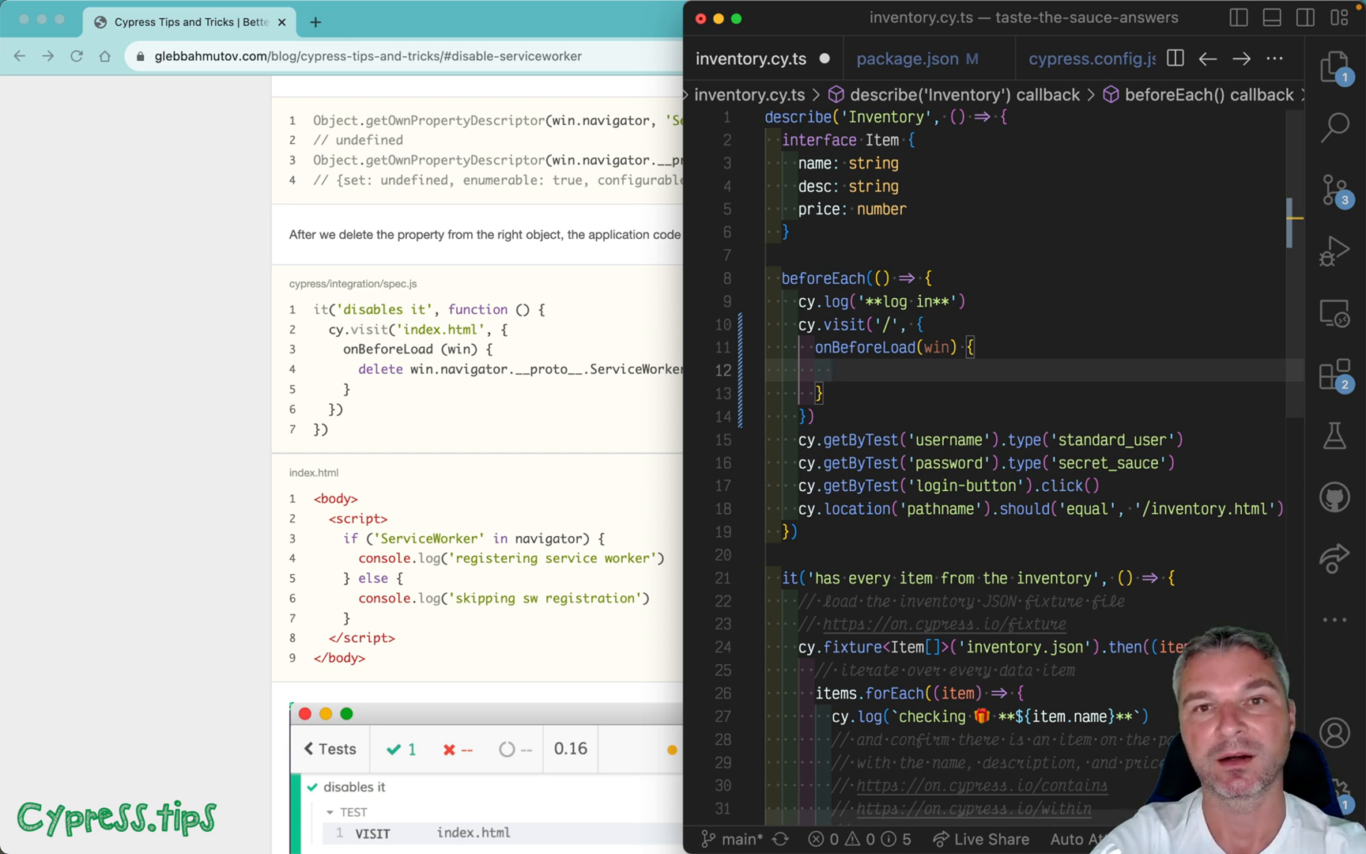
{"action": "type", "text": "del"}
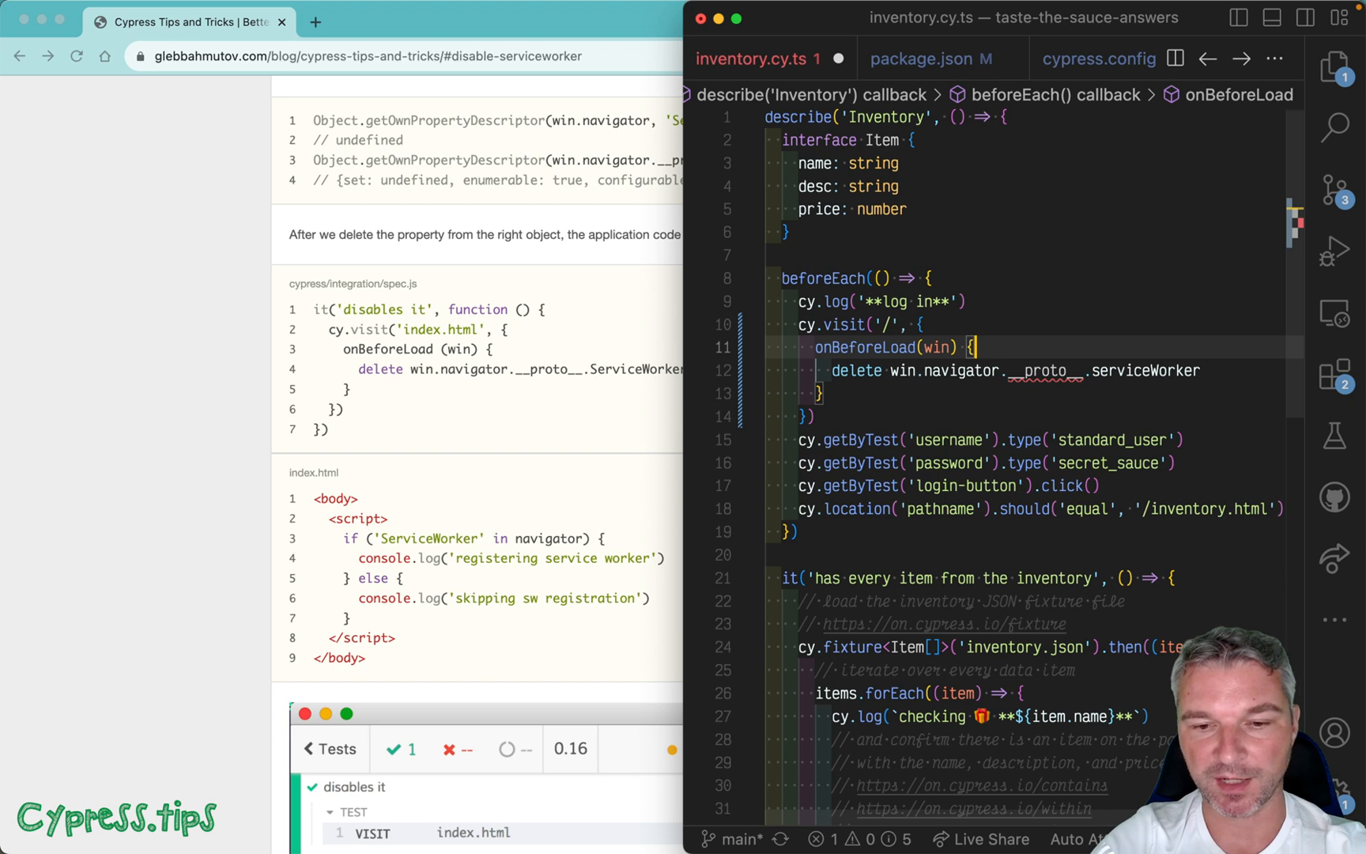
{"action": "type", "text": "// @ts-ignore"}
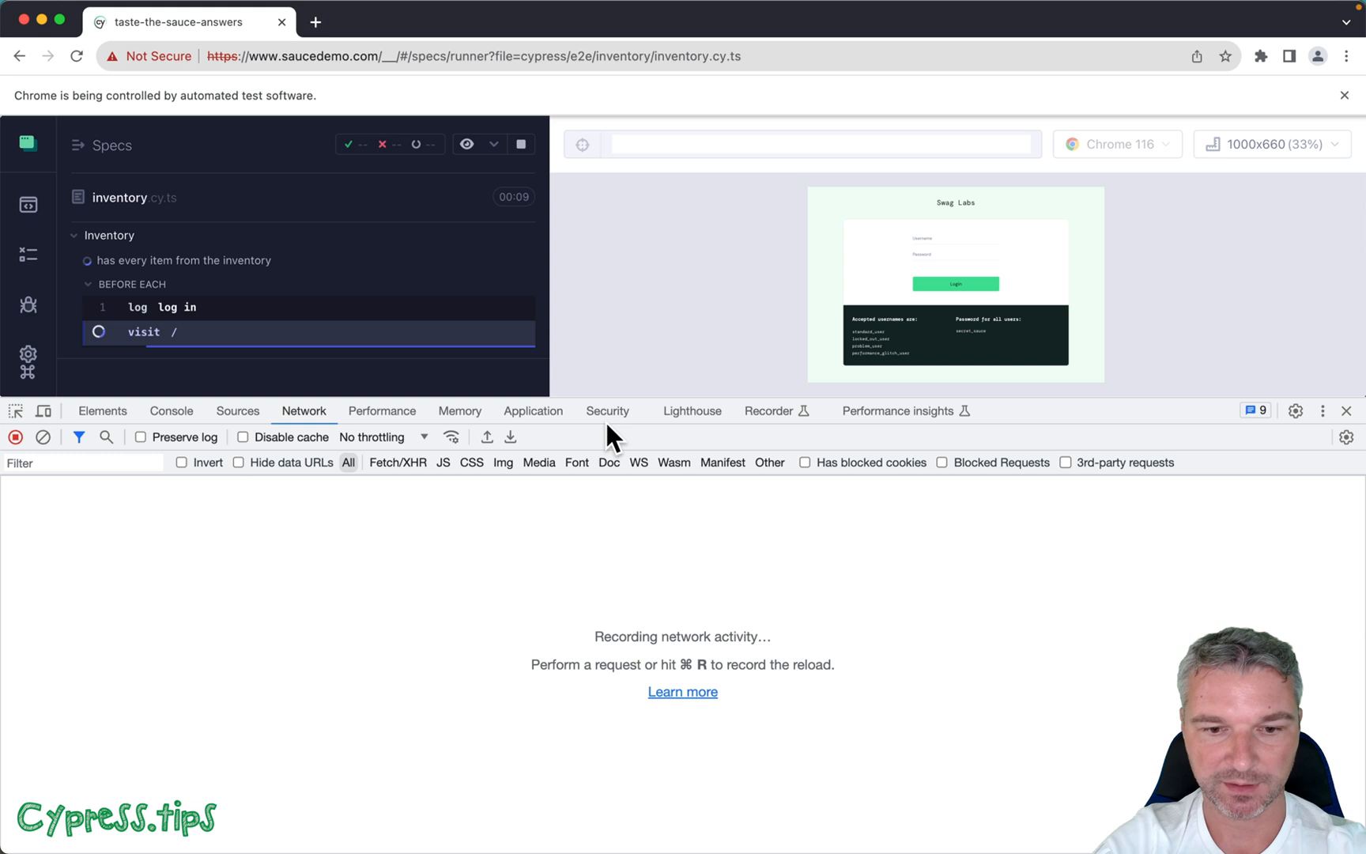
After the passing rerun, review the site's Application storage in DevTools.
{"action": "left_click", "coordinate": [531, 410]}
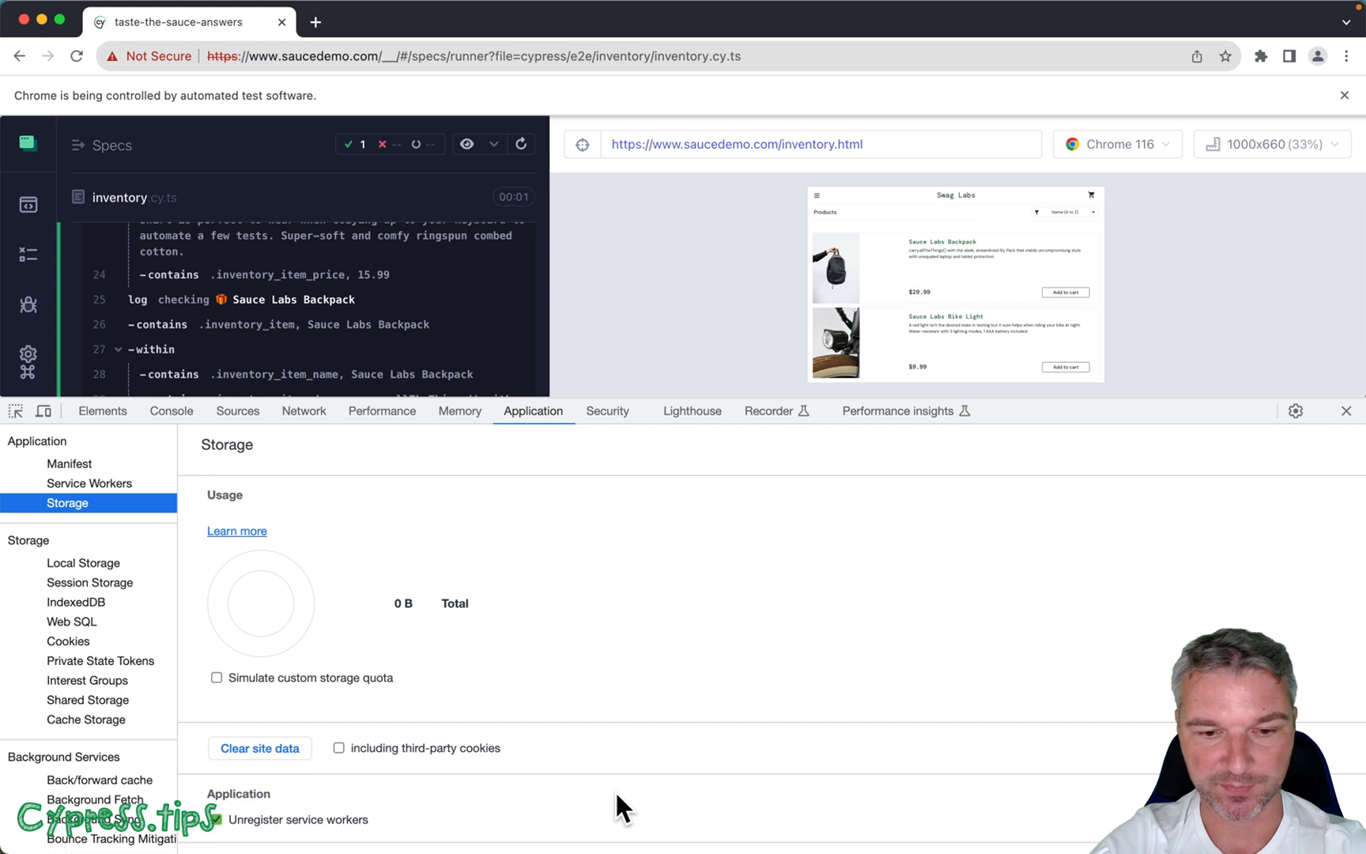
{"action": "left_click", "coordinate": [237, 410]}
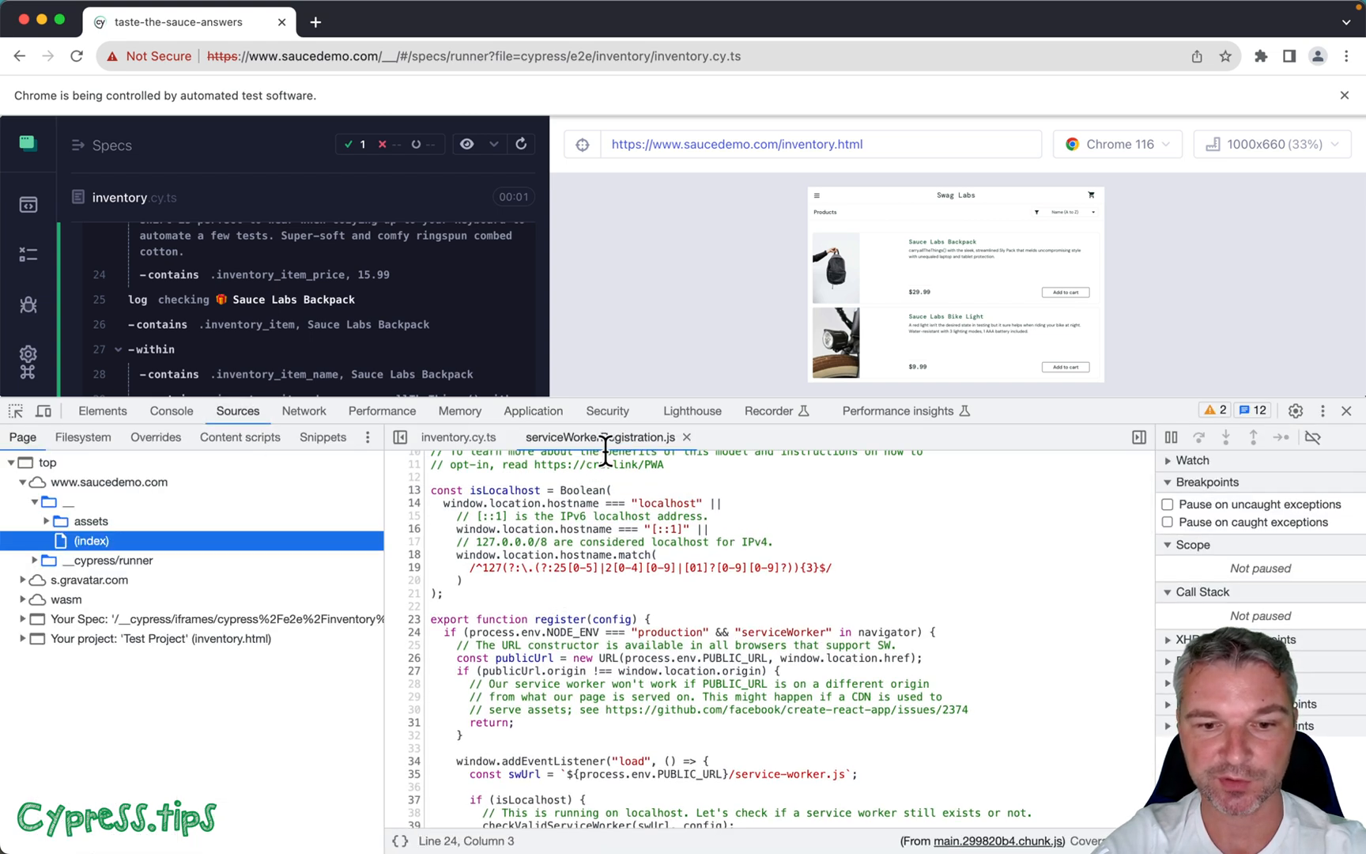
Open serviceWorkerRegistration.js in Sources and pause on the serviceWorker-in-navigator check.
{"action": "left_click", "coordinate": [415, 570]}
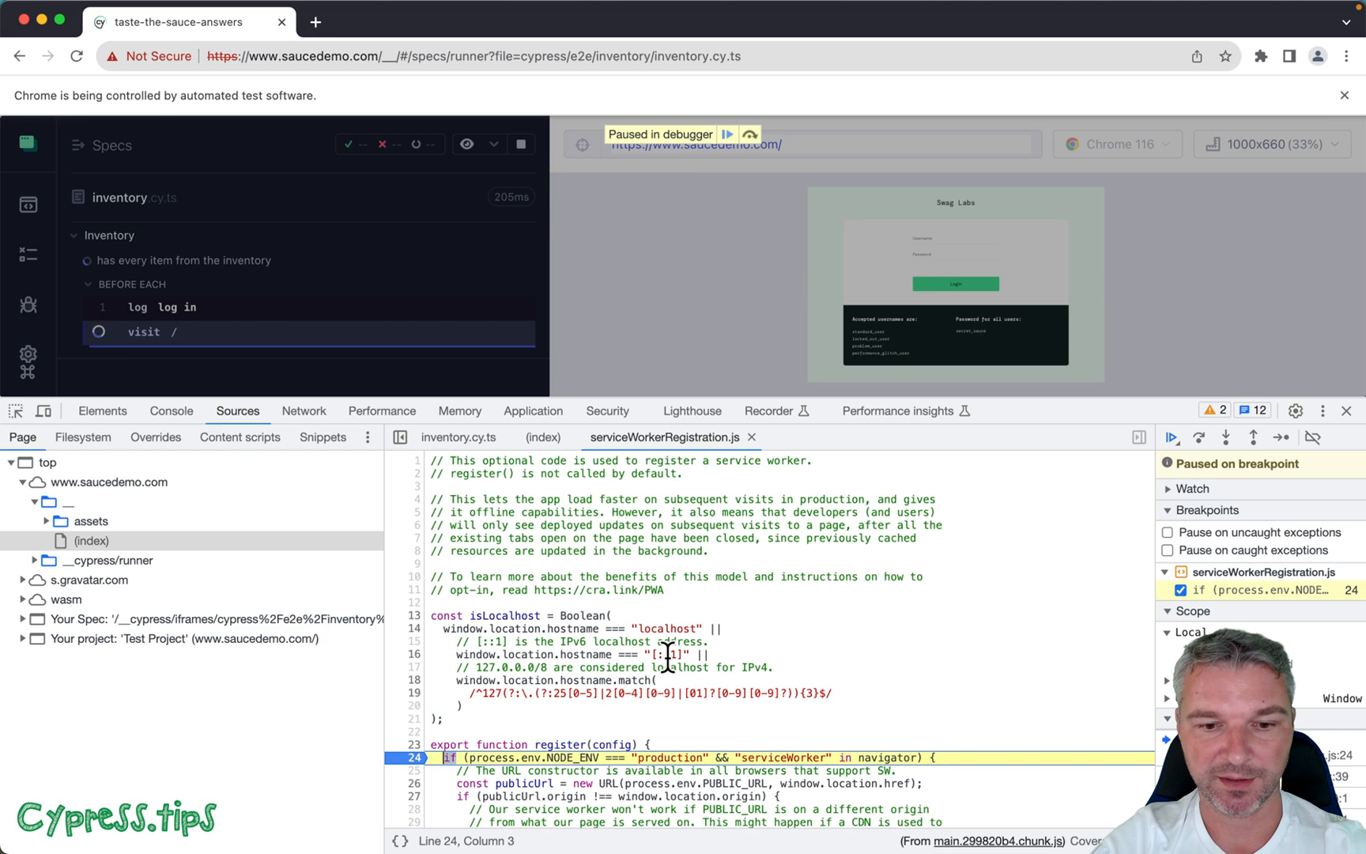
{"action": "scroll", "scroll_direction": "down", "scroll_amount": 3}
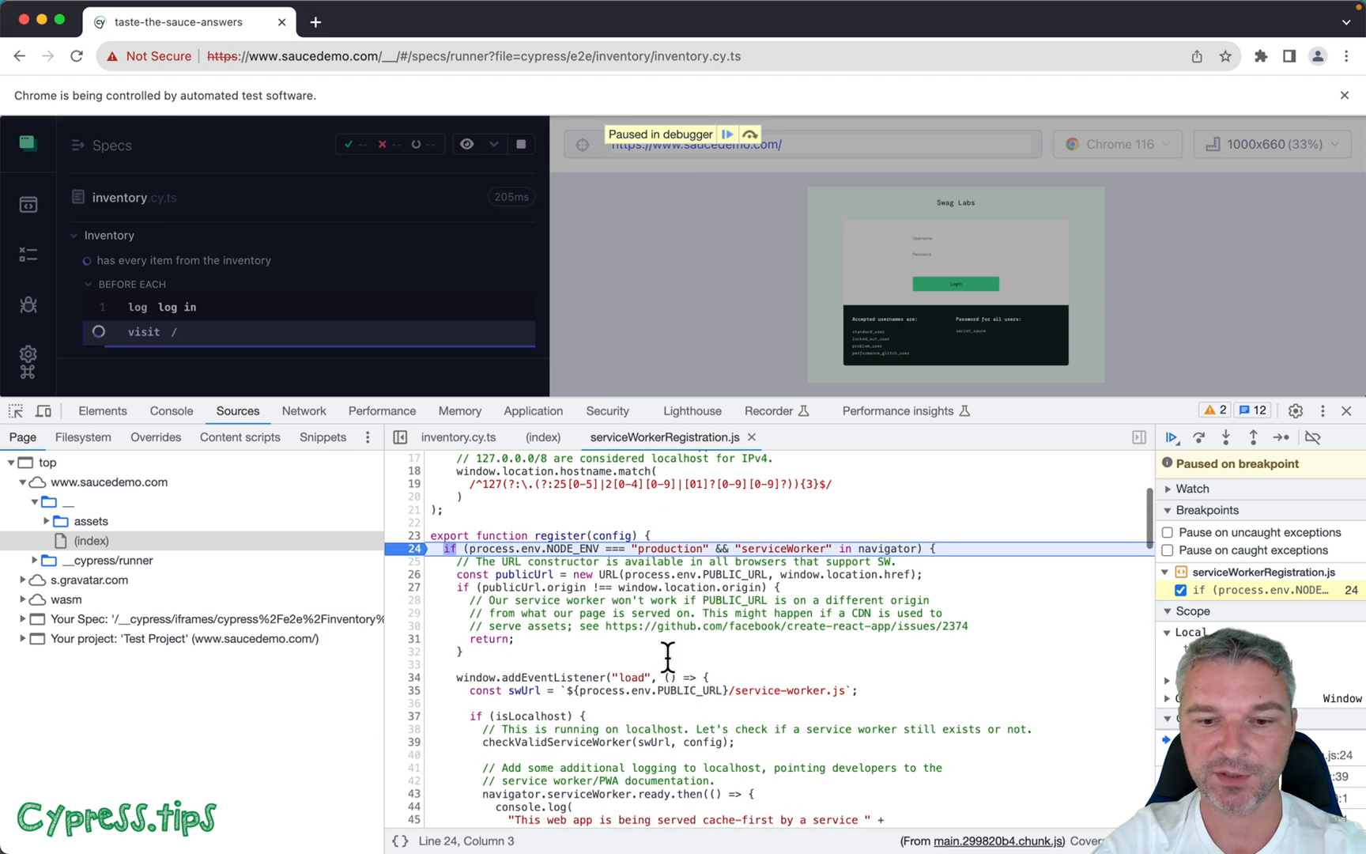
{"action": "mouse_move", "coordinate": [886, 493]}
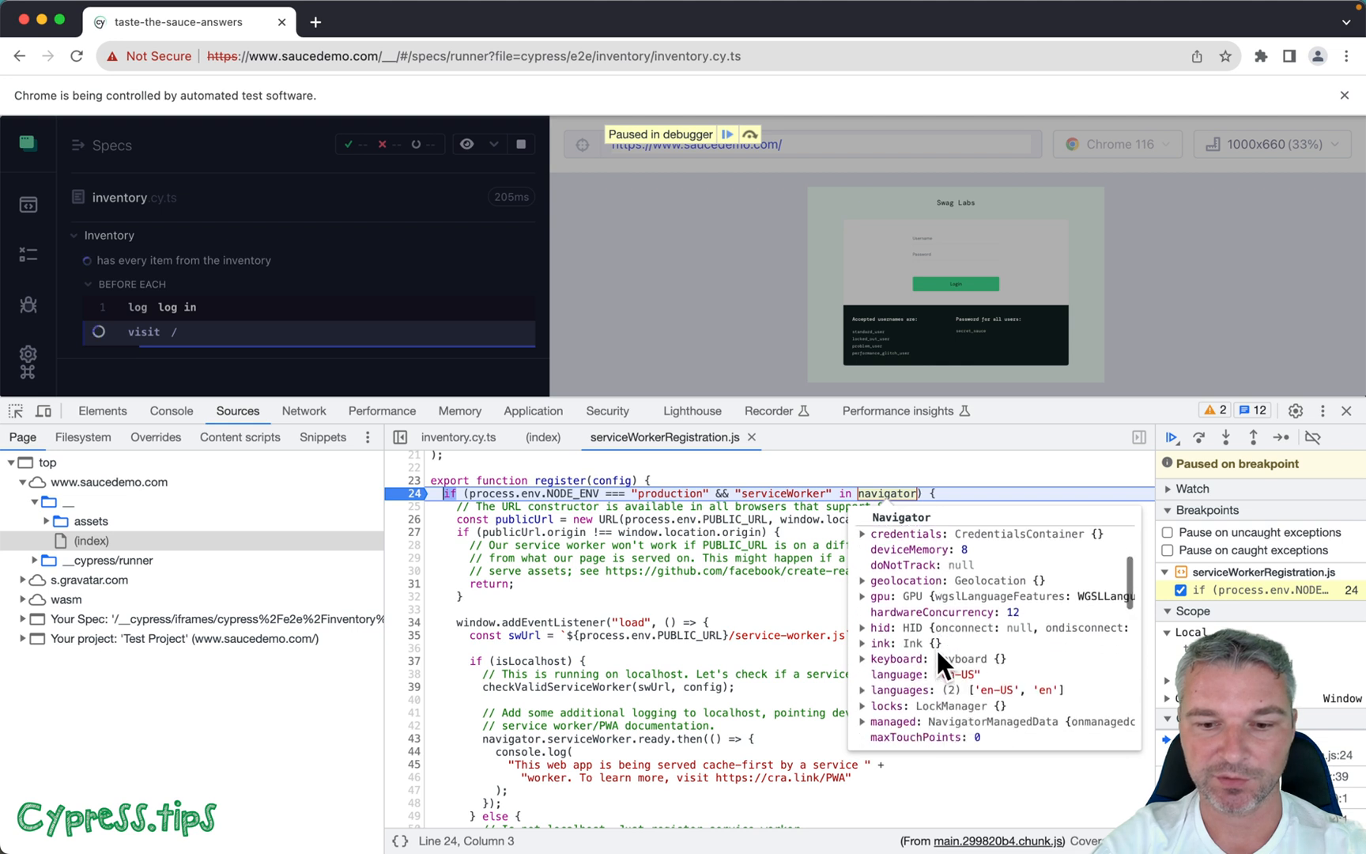
{"action": "scroll", "scroll_direction": "down", "scroll_amount": 3}
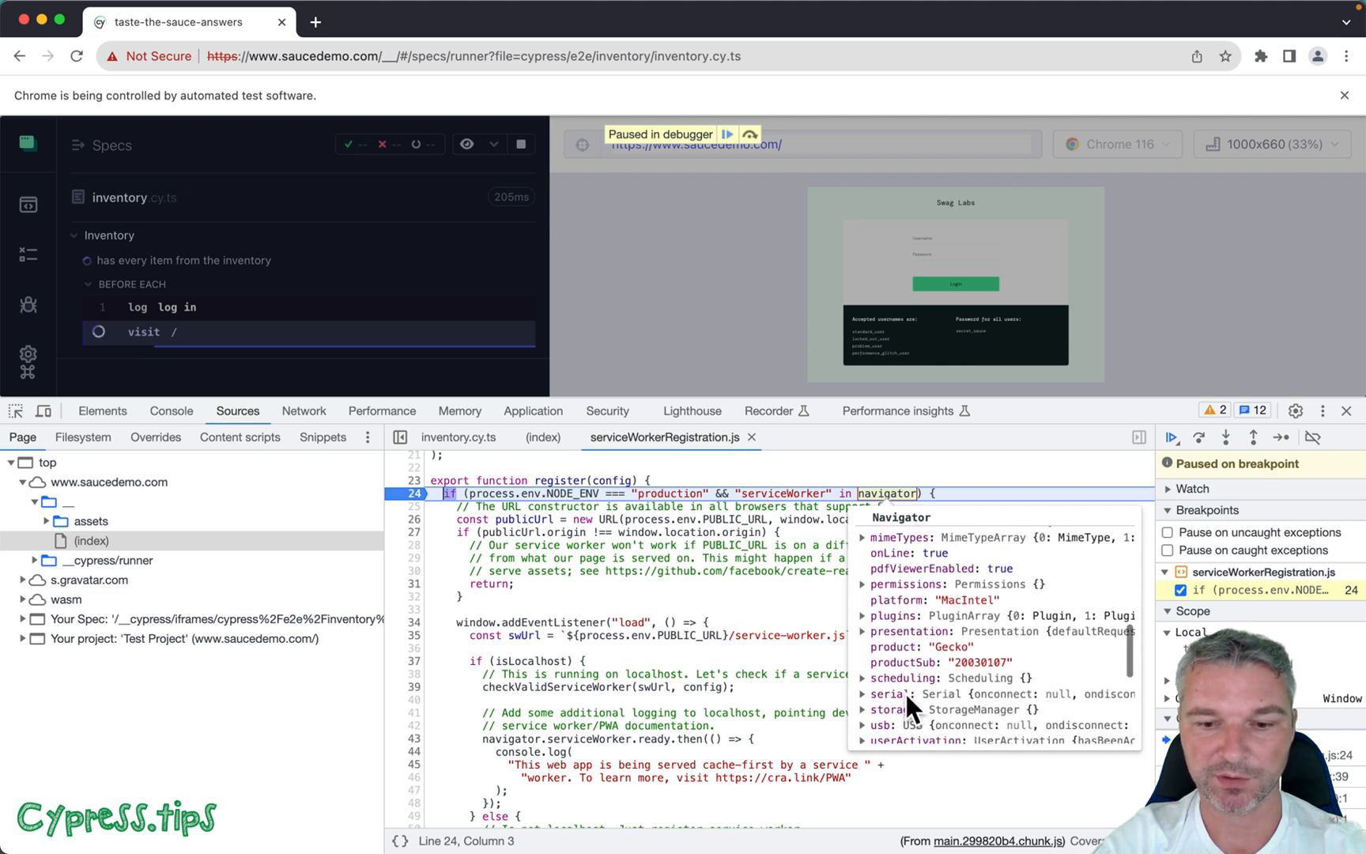